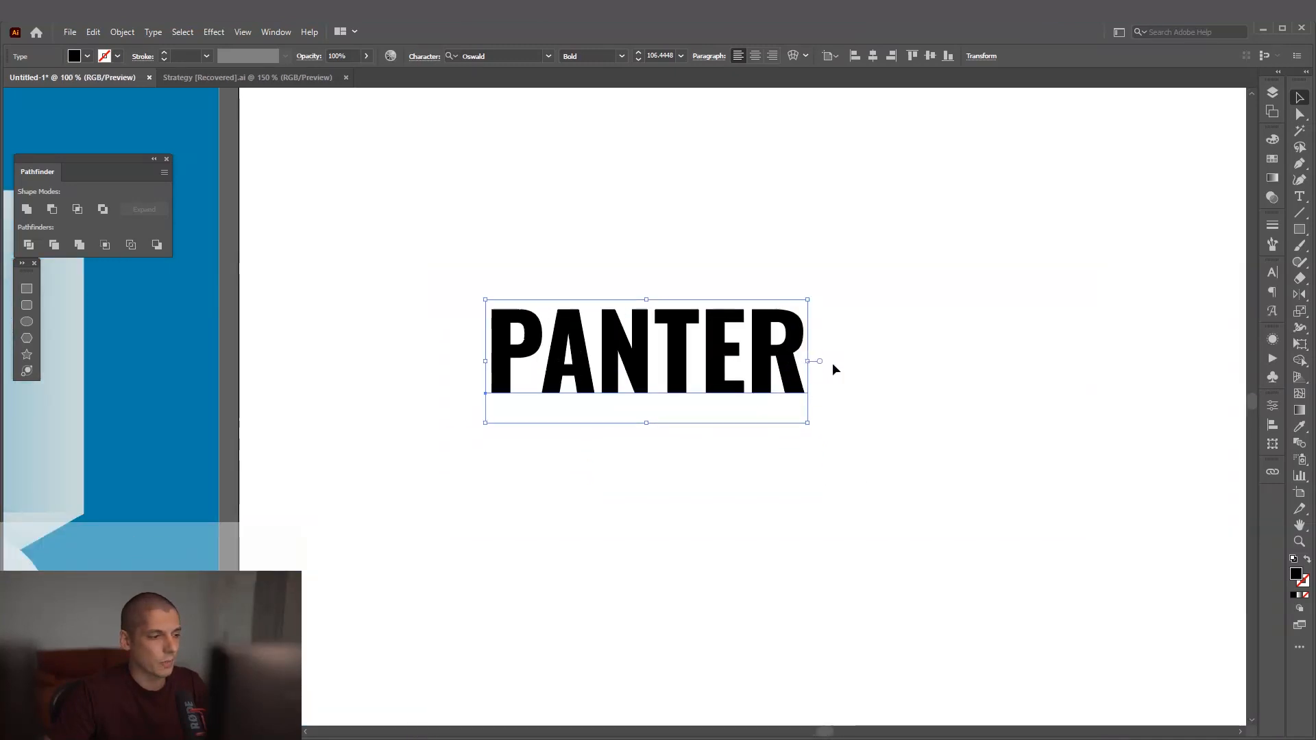
Convert PANTER to outlines and drag its letters into a staggered vertical stack.
{"action": "left_click", "coordinate": [122, 31]}
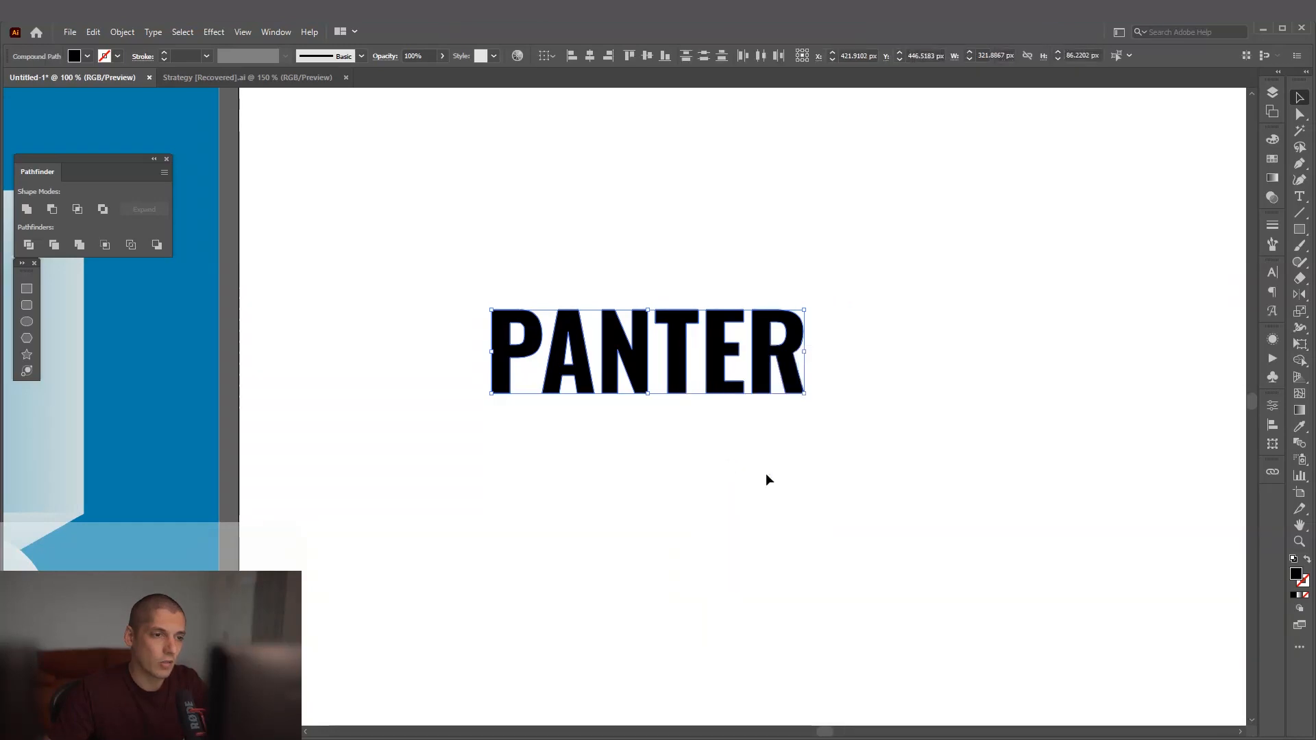
{"action": "left_click_drag", "start_coordinate": [567, 352], "coordinate": [550, 393]}
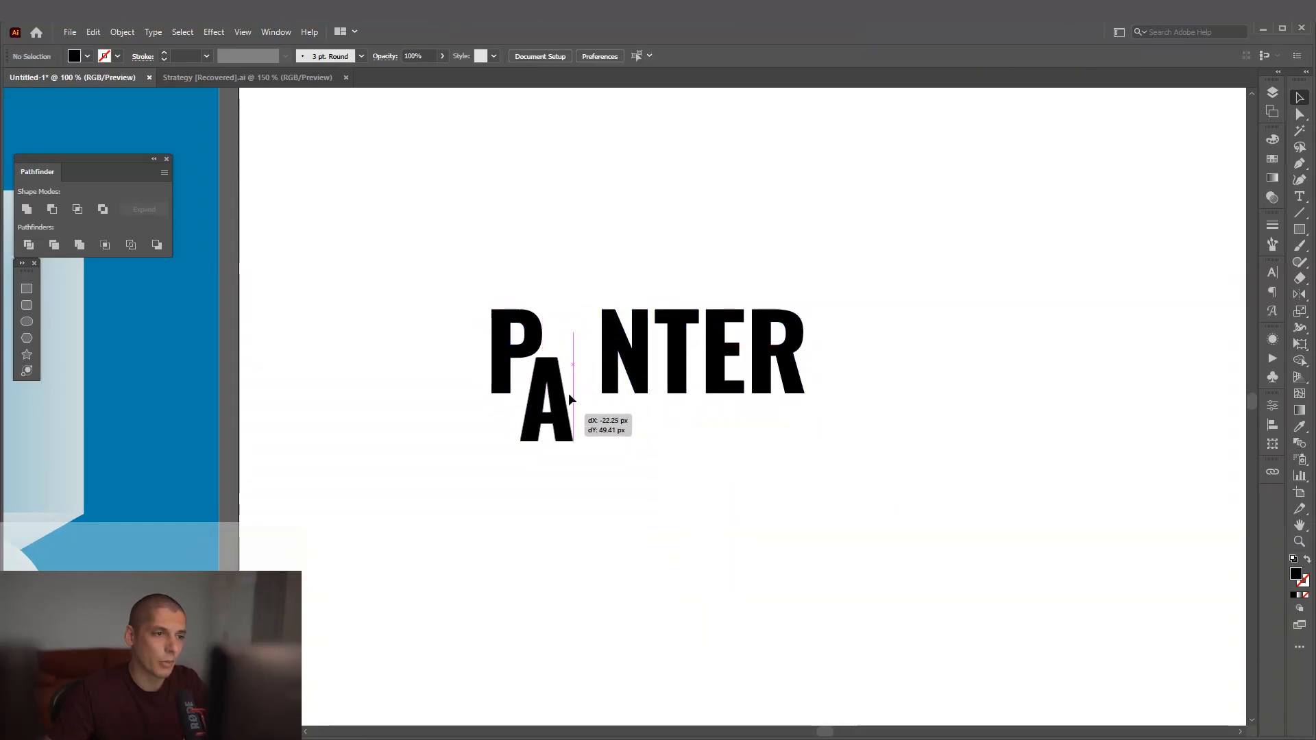
{"action": "left_click_drag", "start_coordinate": [545, 403], "coordinate": [570, 344]}
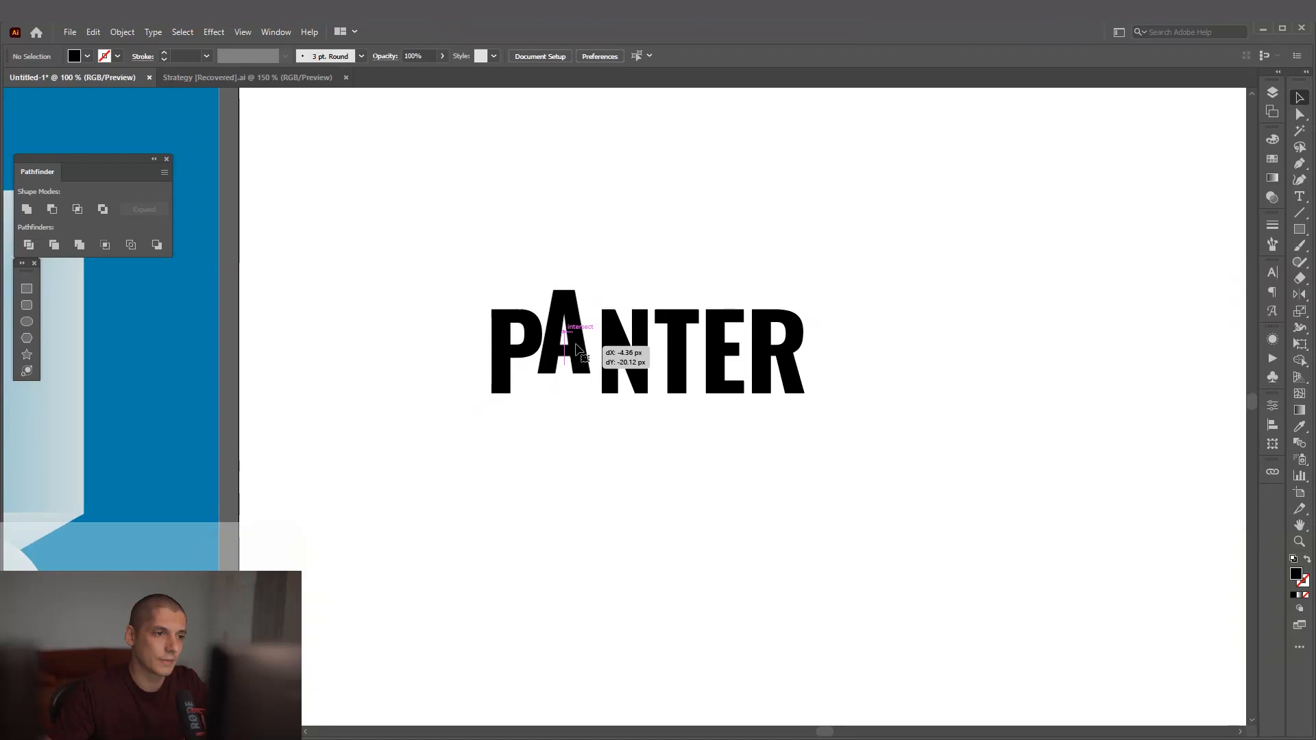
{"action": "left_click_drag", "start_coordinate": [578, 348], "coordinate": [555, 424]}
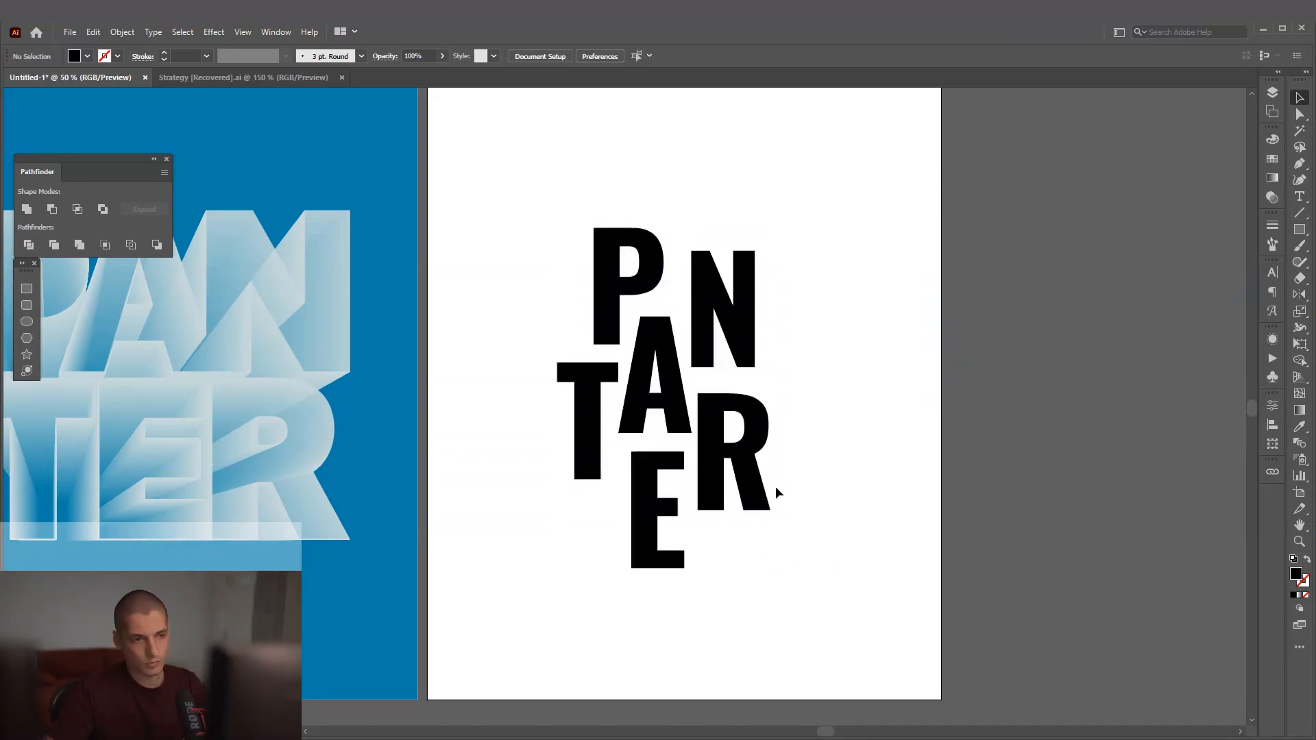
Group the rearranged letters into one object and deselect them.
{"action": "right_click", "coordinate": [776, 492]}
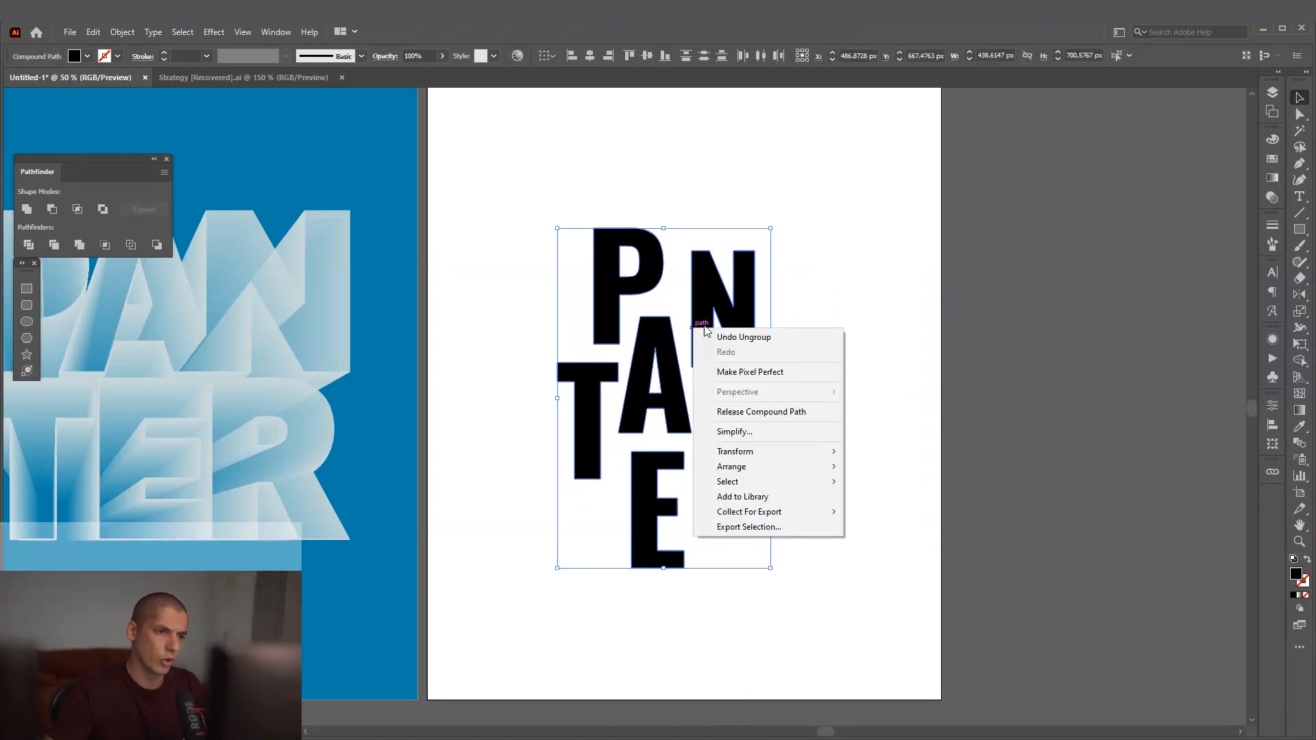
{"action": "left_click", "coordinate": [886, 185]}
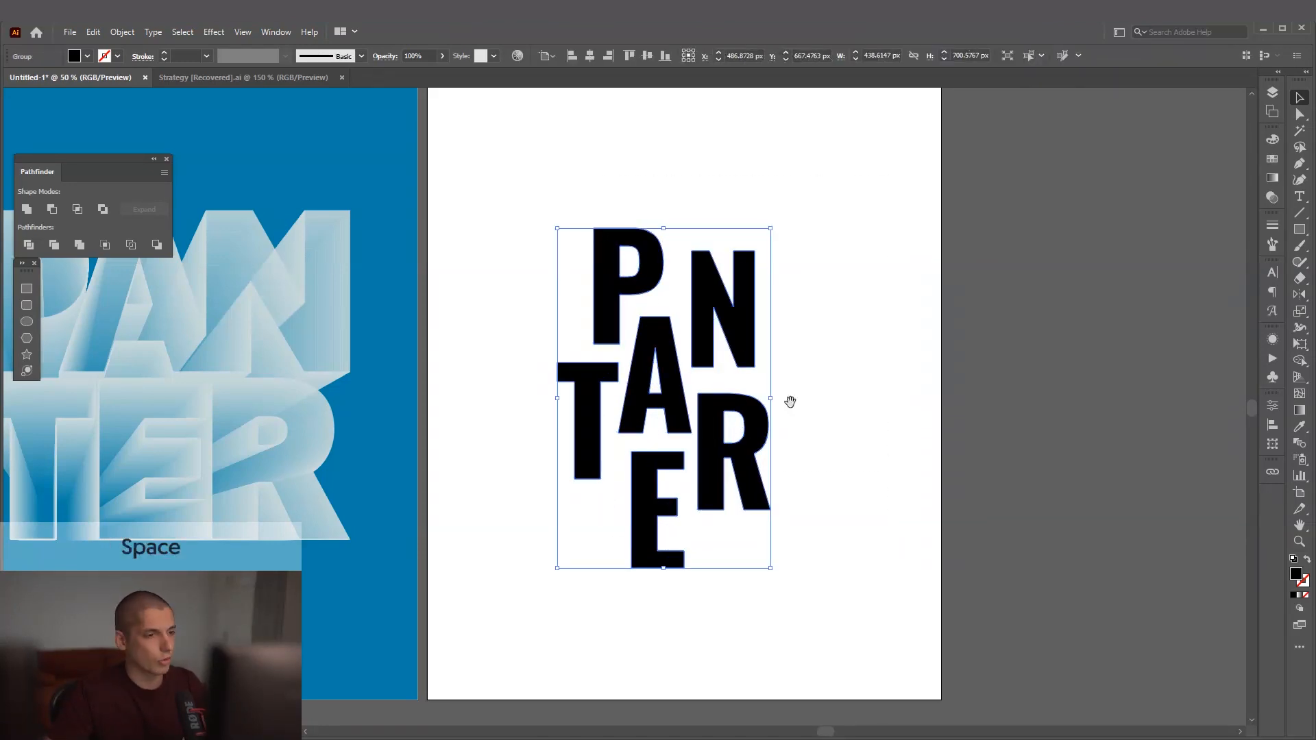
{"action": "left_click", "coordinate": [922, 416]}
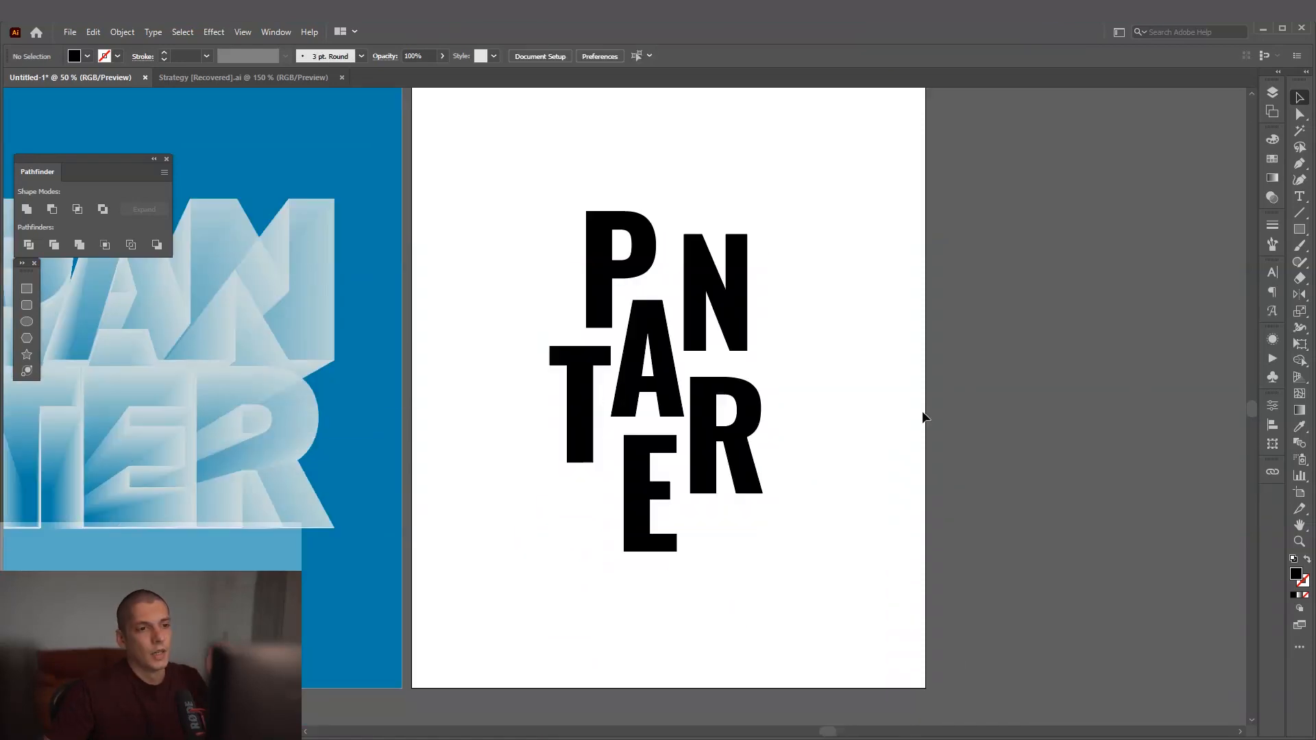
{"action": "mouse_move", "coordinate": [834, 468]}
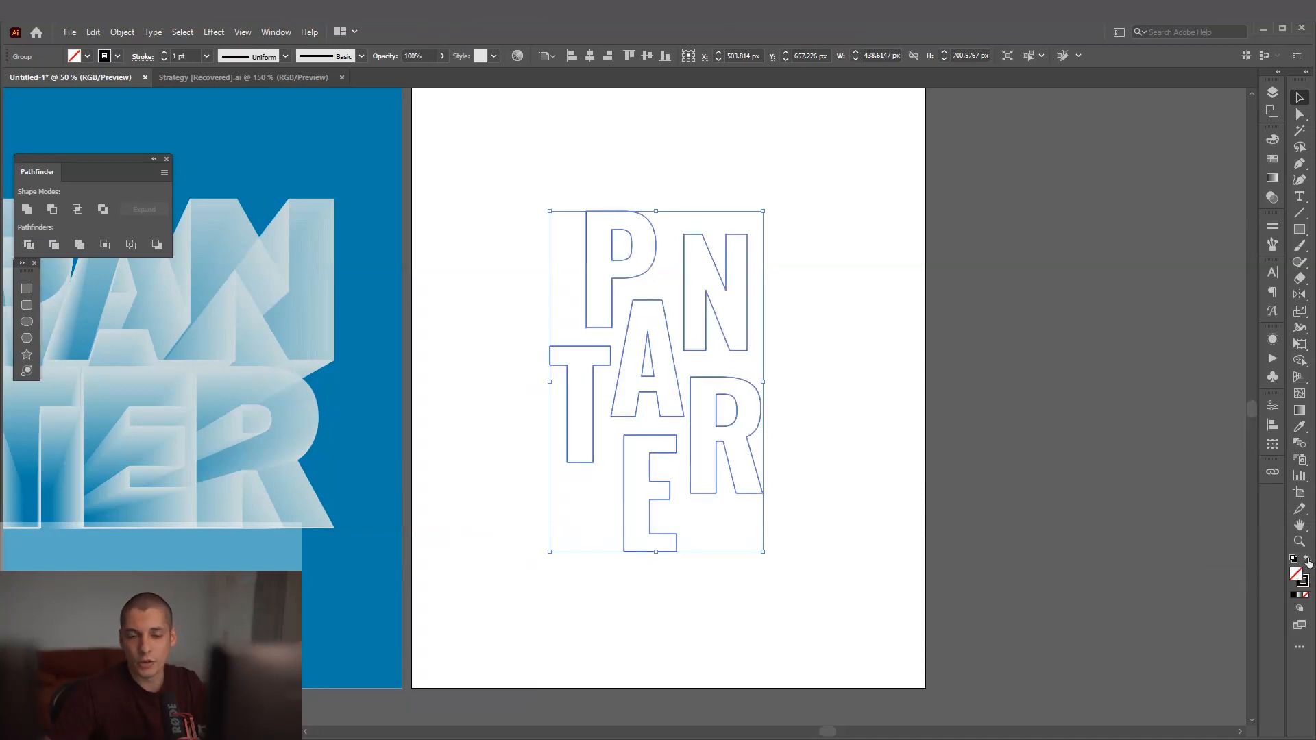
Swap fill and stroke on the letter group, then set its fill to None for thin black outlines.
{"action": "left_click", "coordinate": [1298, 577]}
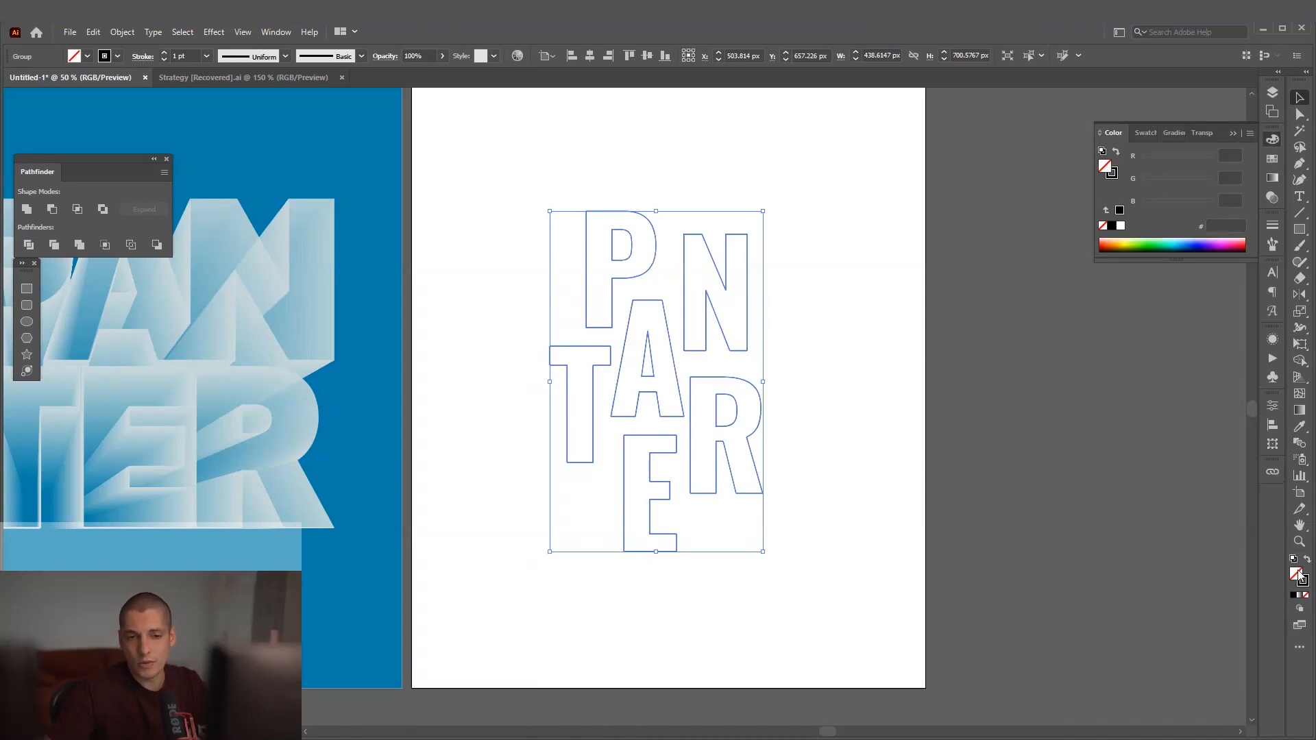
{"action": "mouse_move", "coordinate": [1299, 577]}
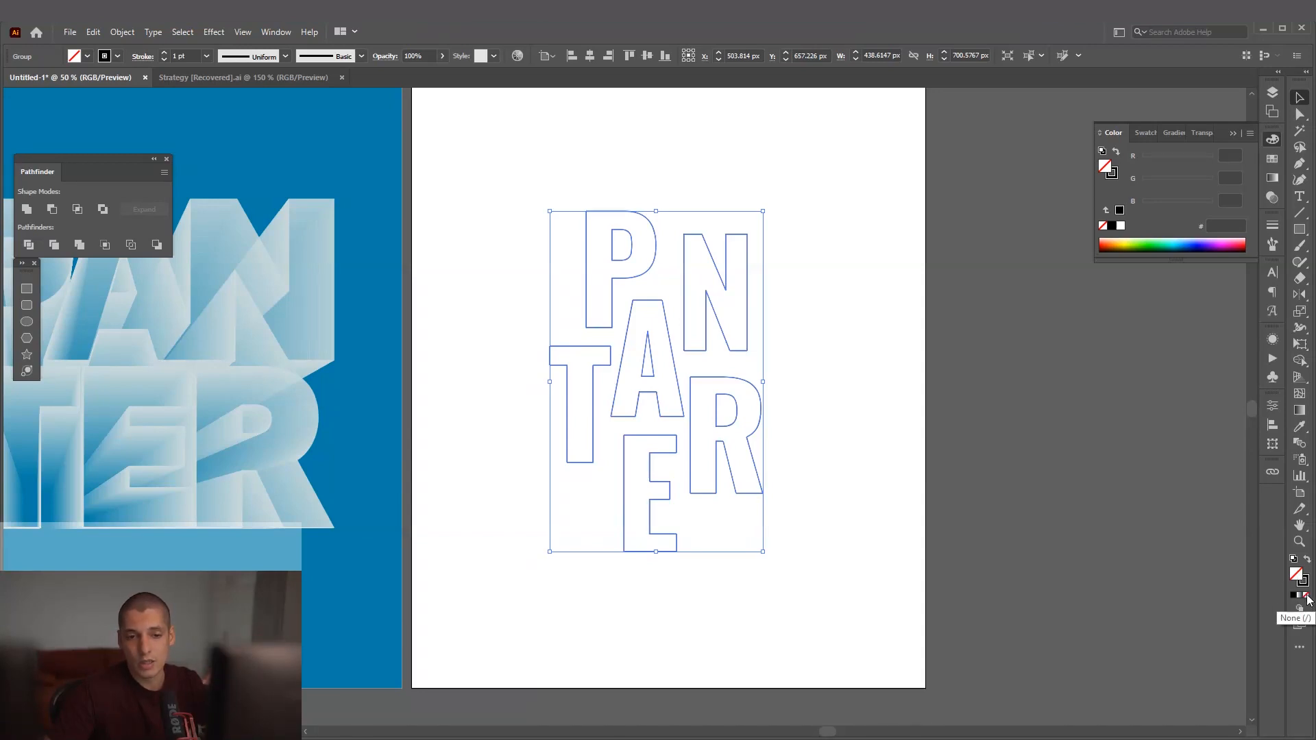
{"action": "left_click", "coordinate": [1298, 574]}
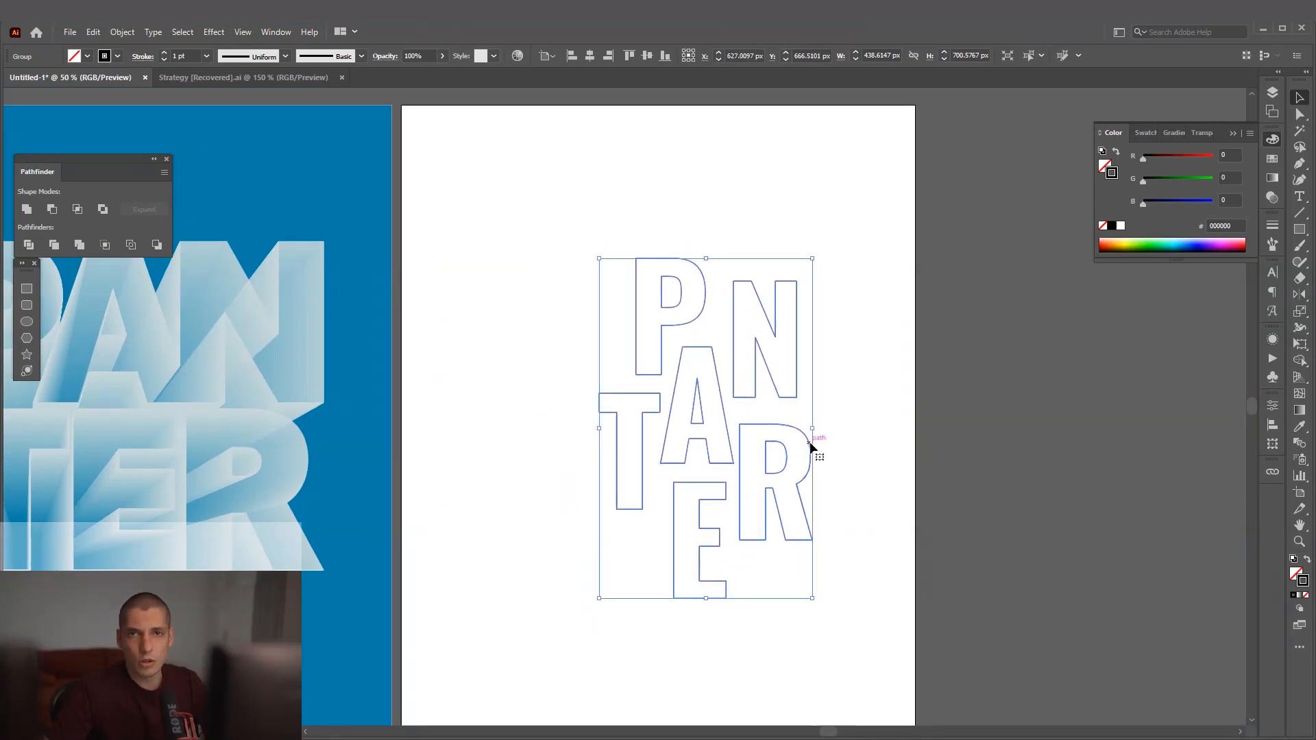
Enlarge the letter stack and place a small copy at its lower left.
{"action": "left_click_drag", "start_coordinate": [810, 450], "coordinate": [790, 432]}
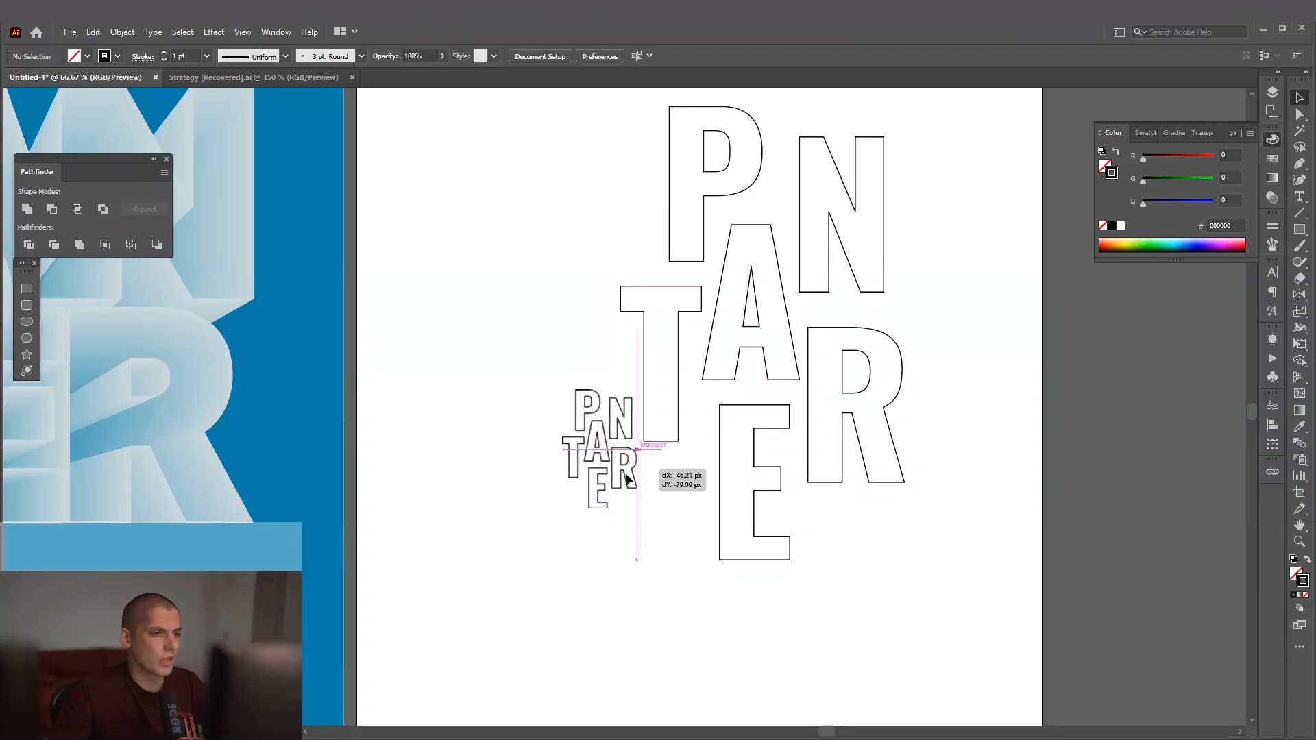
{"action": "left_click_drag", "start_coordinate": [625, 478], "coordinate": [603, 460]}
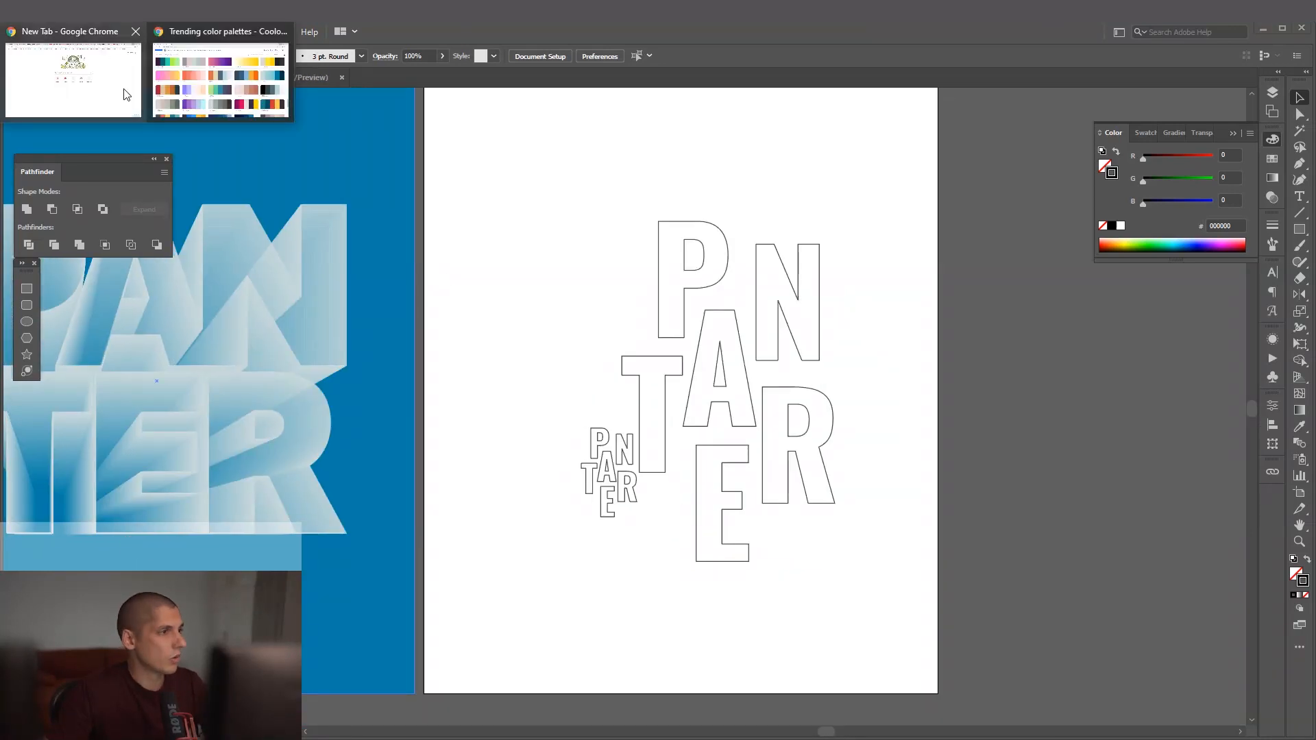
Find the blue-to-pink palette in Coolors' trending list and paste a snip of it into Illustrator.
{"action": "left_click", "coordinate": [219, 32]}
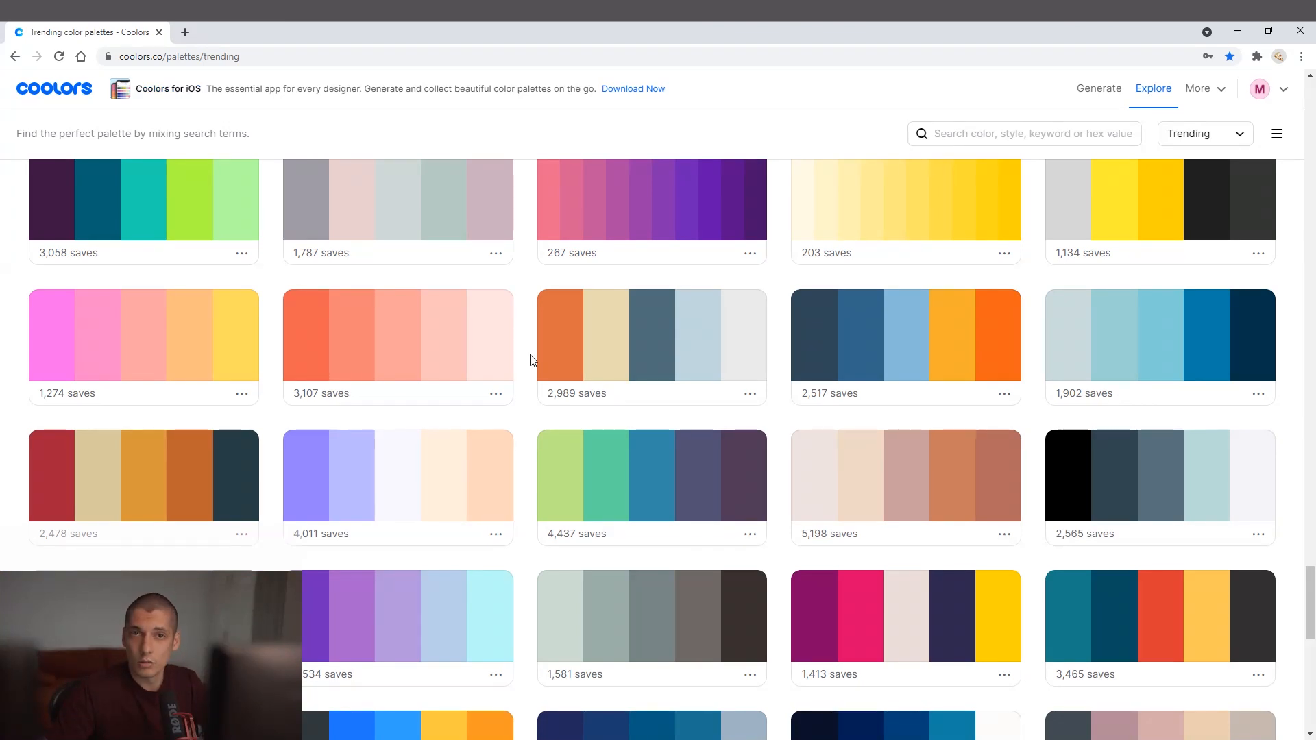
{"action": "scroll", "scroll_direction": "down", "scroll_amount": 3}
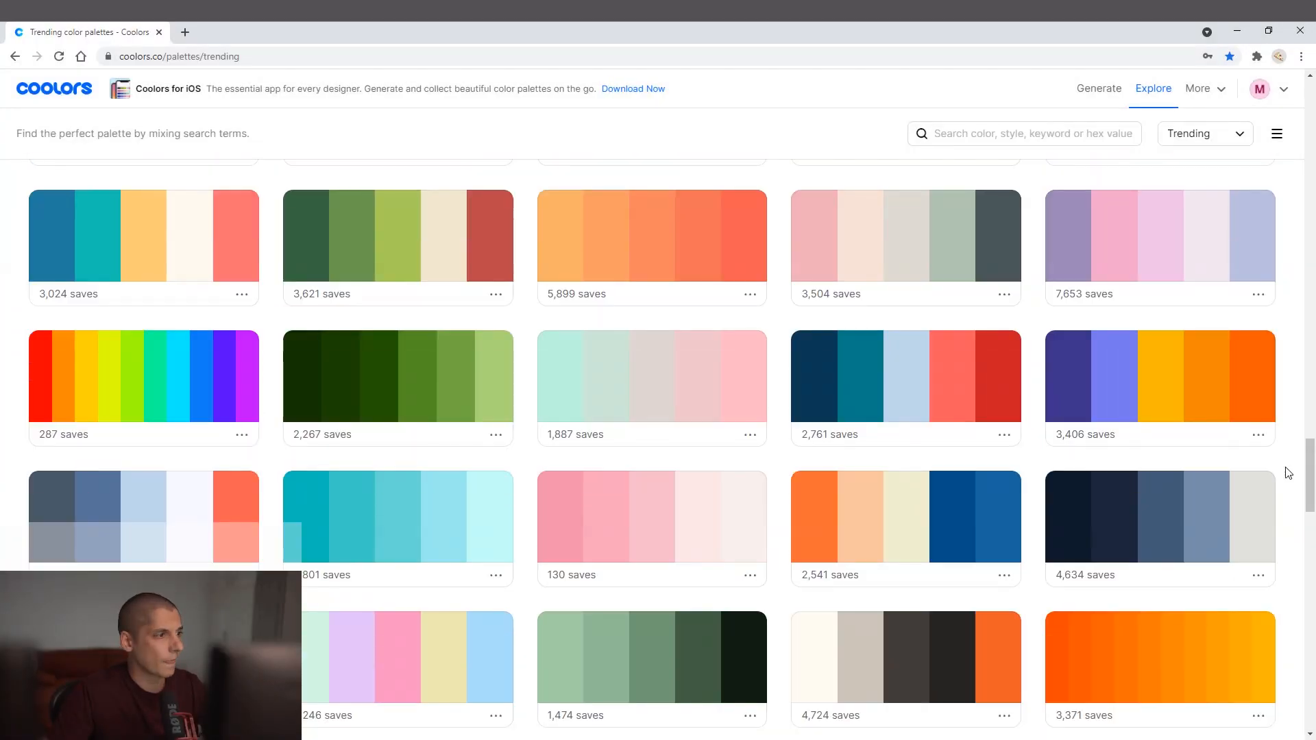
{"action": "scroll", "scroll_direction": "down", "scroll_amount": 3}
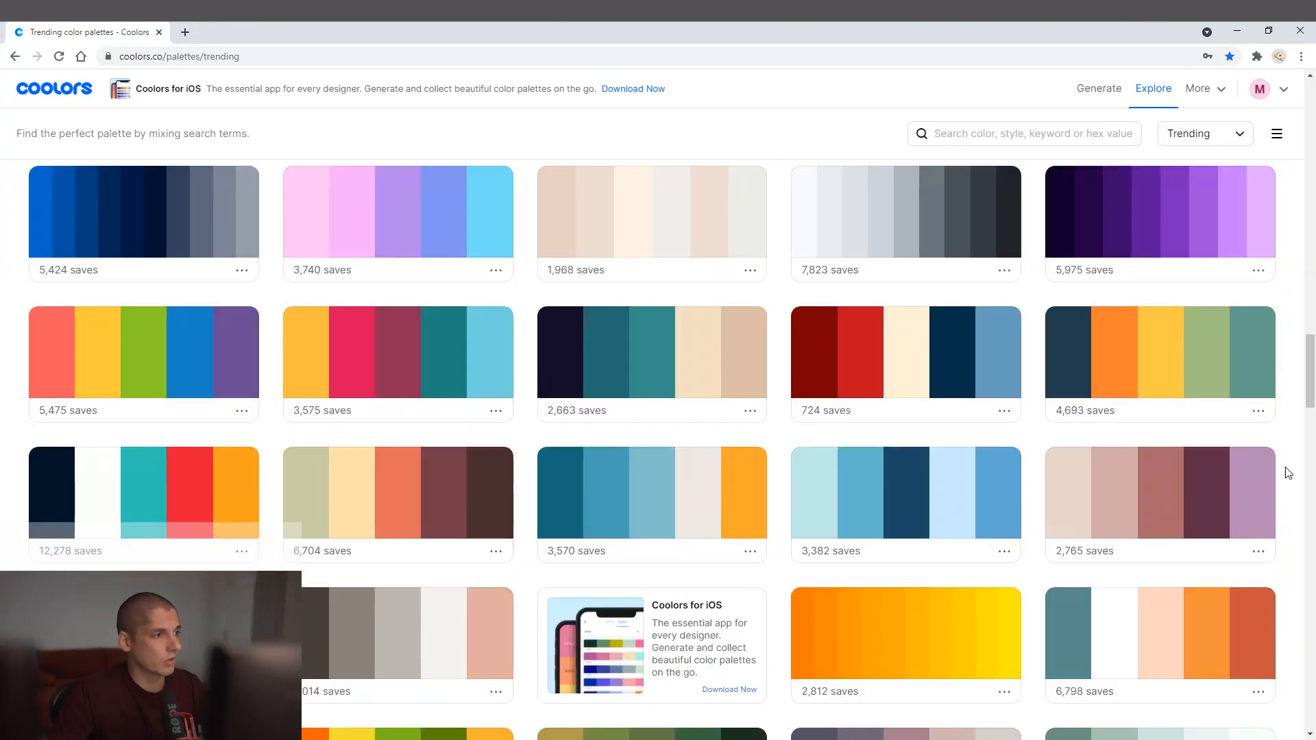
{"action": "scroll", "scroll_direction": "down", "scroll_amount": 3}
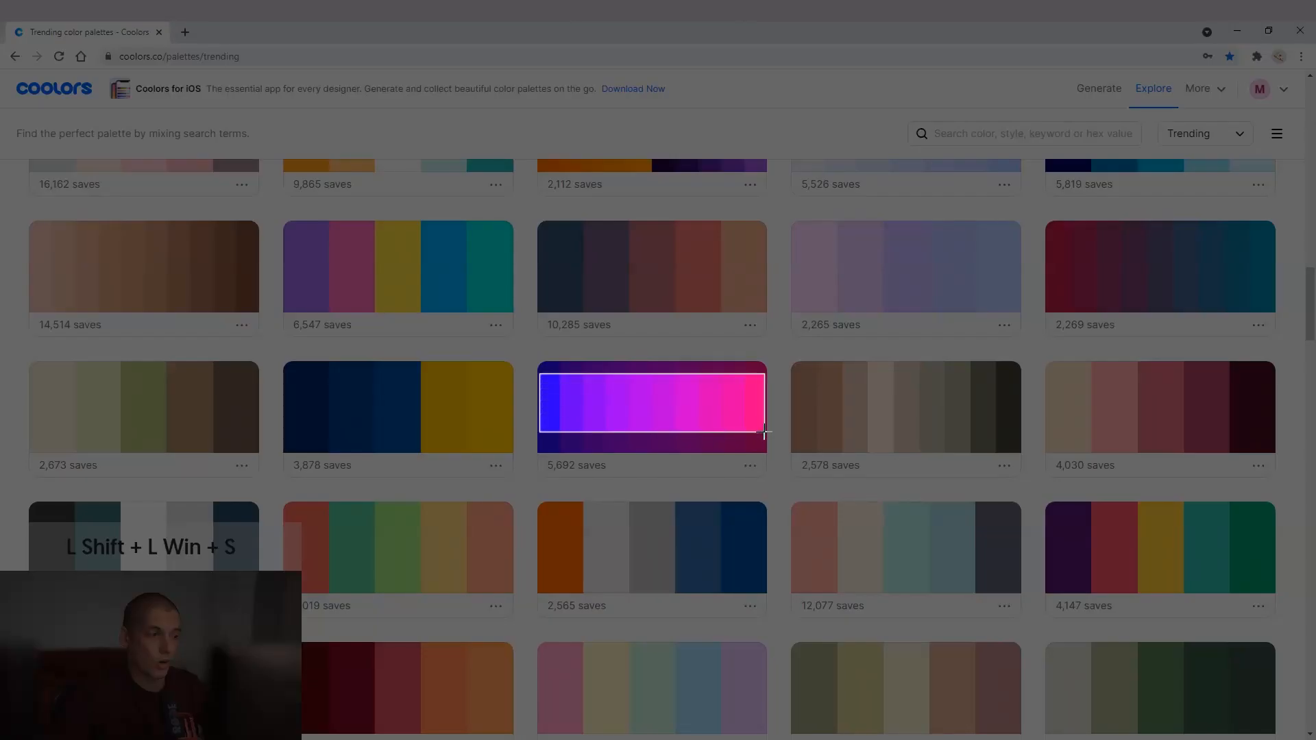
{"action": "key", "text": "ctrl+v"}
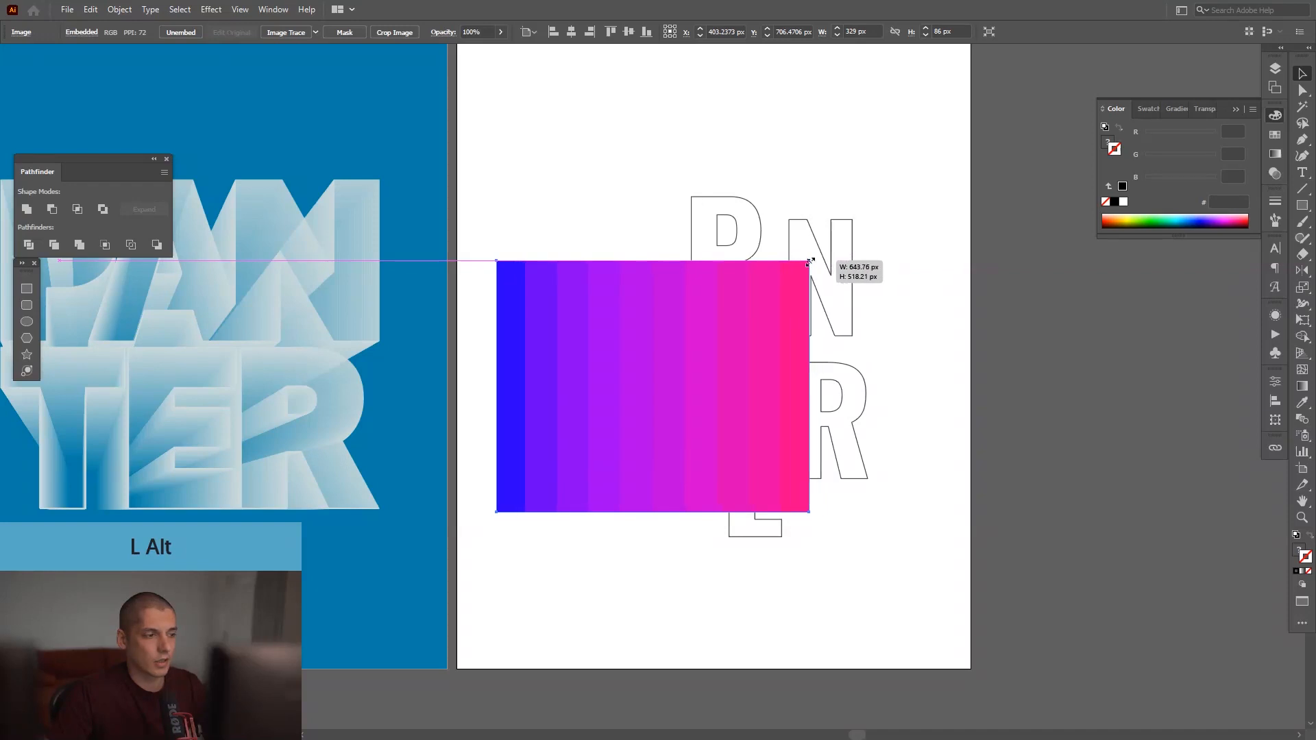
Resize the pasted palette image and move it off the artboard to the right.
{"action": "left_click_drag", "start_coordinate": [650, 387], "coordinate": [956, 365]}
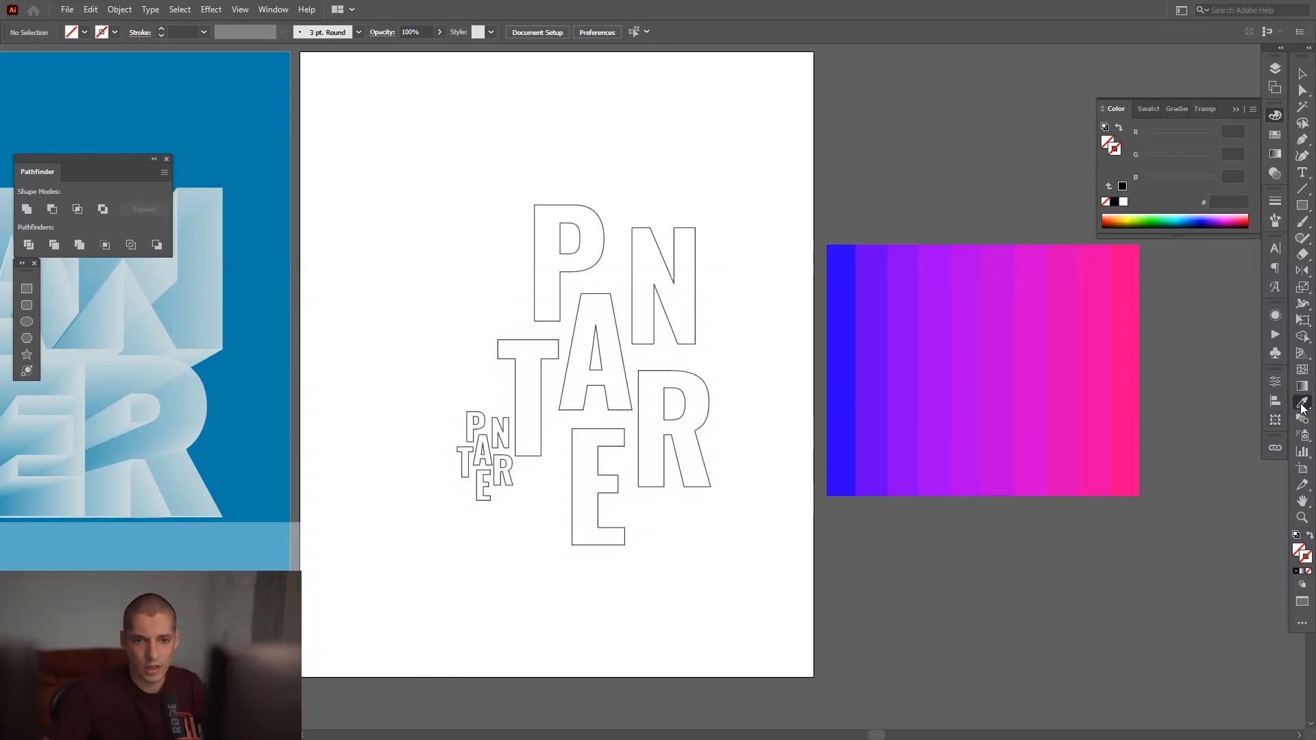
{"action": "mouse_move", "coordinate": [1302, 402]}
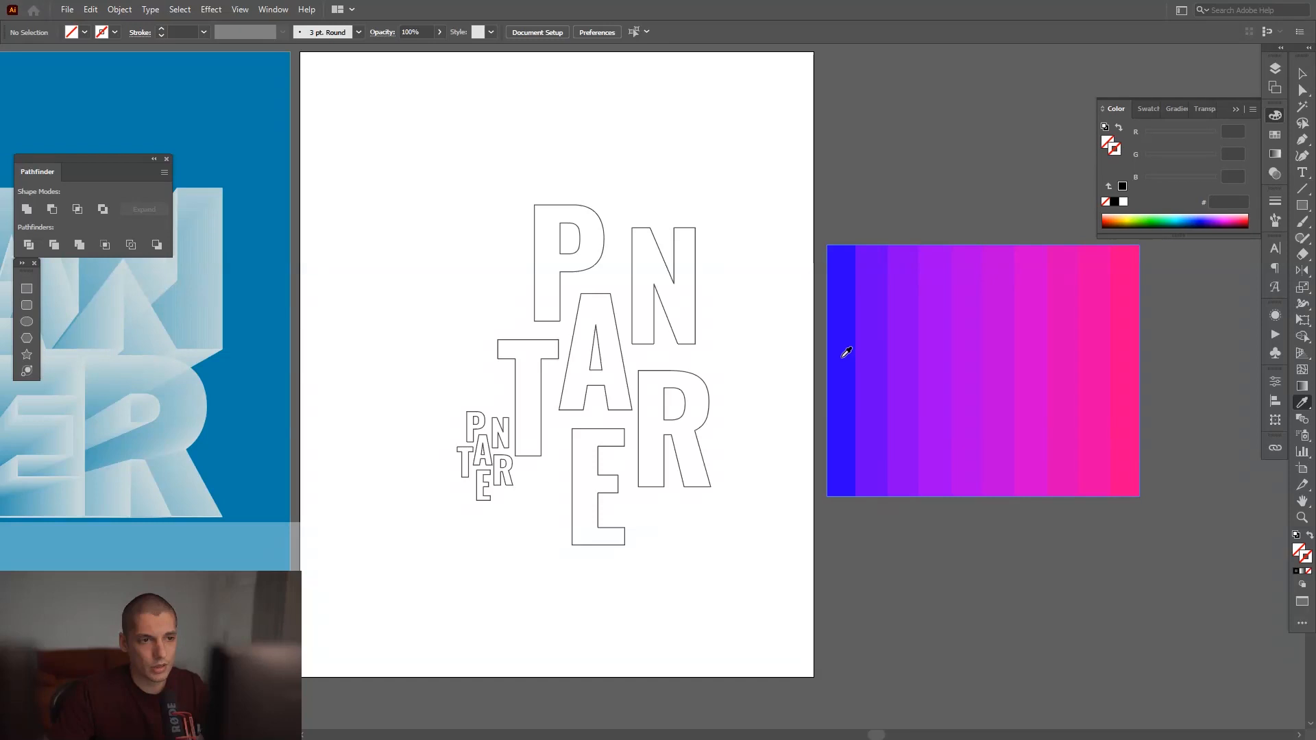
Sample the deep blue from the palette's leftmost band and show the Swatches panel.
{"action": "left_click", "coordinate": [845, 351]}
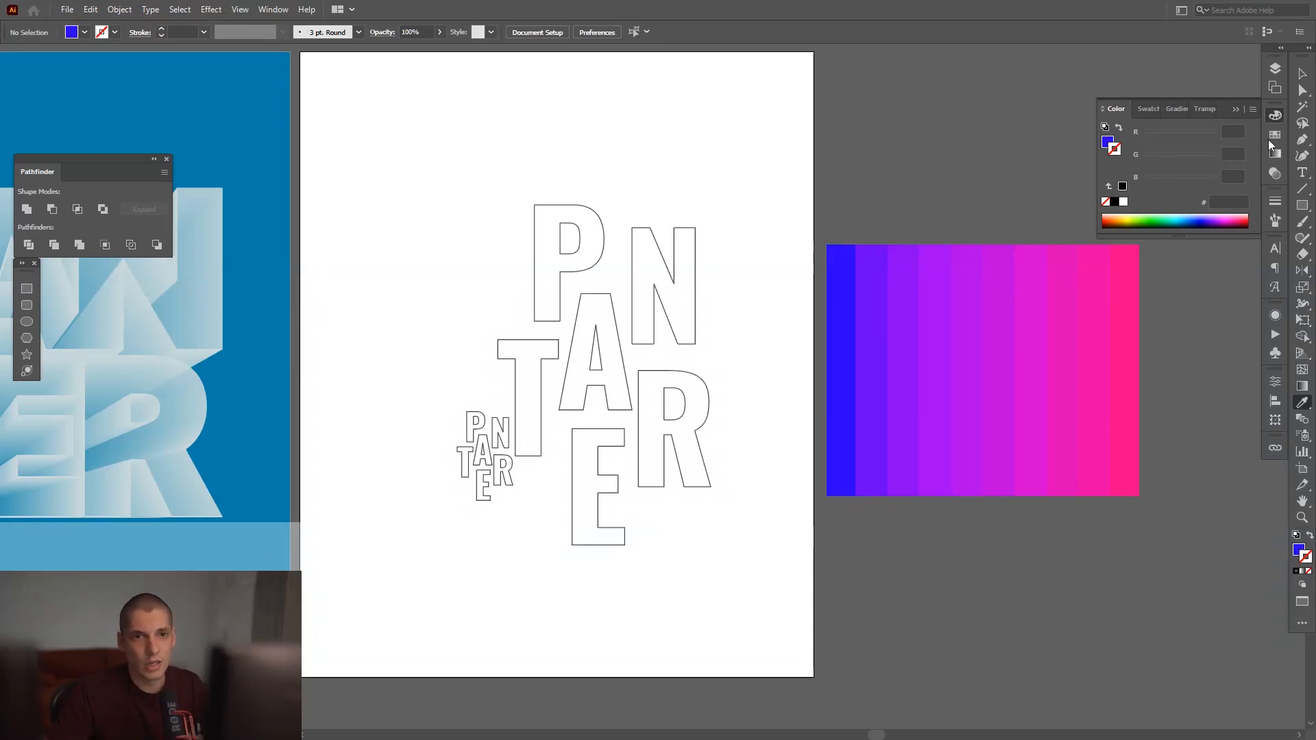
{"action": "left_click", "coordinate": [1143, 108]}
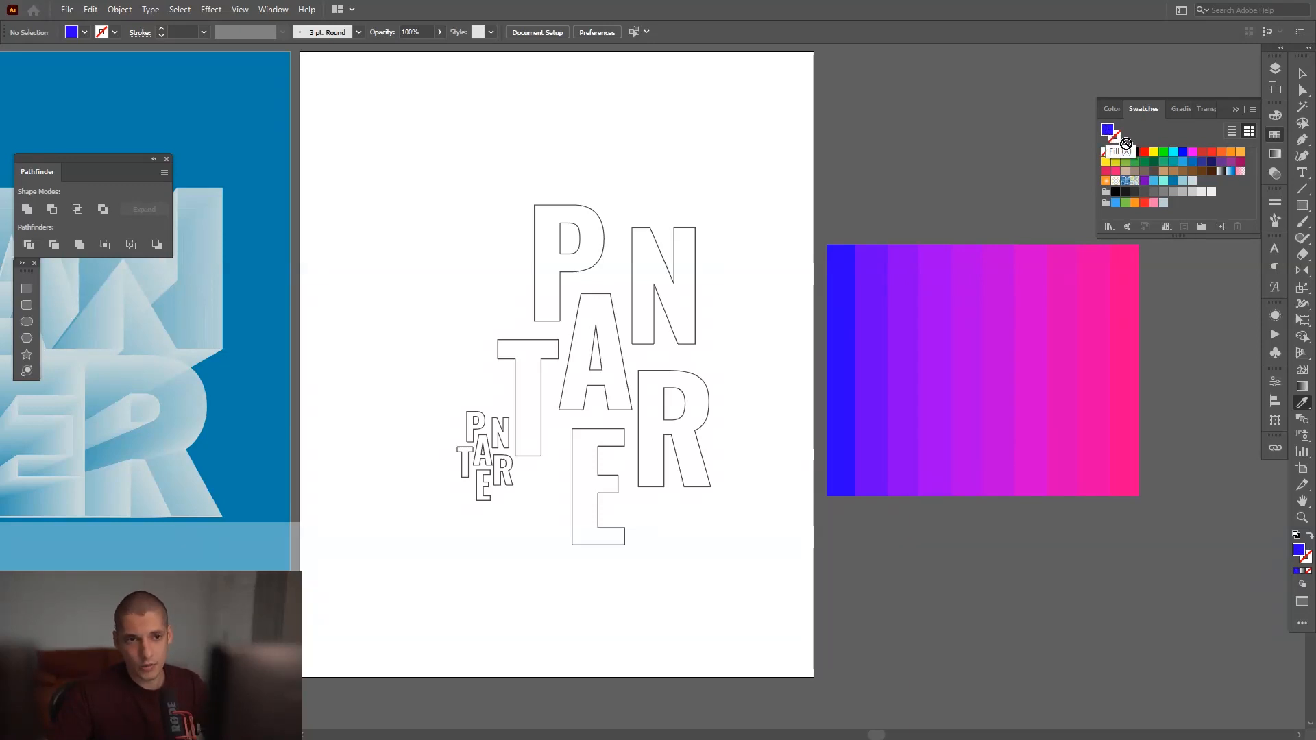
{"action": "mouse_move", "coordinate": [1221, 193]}
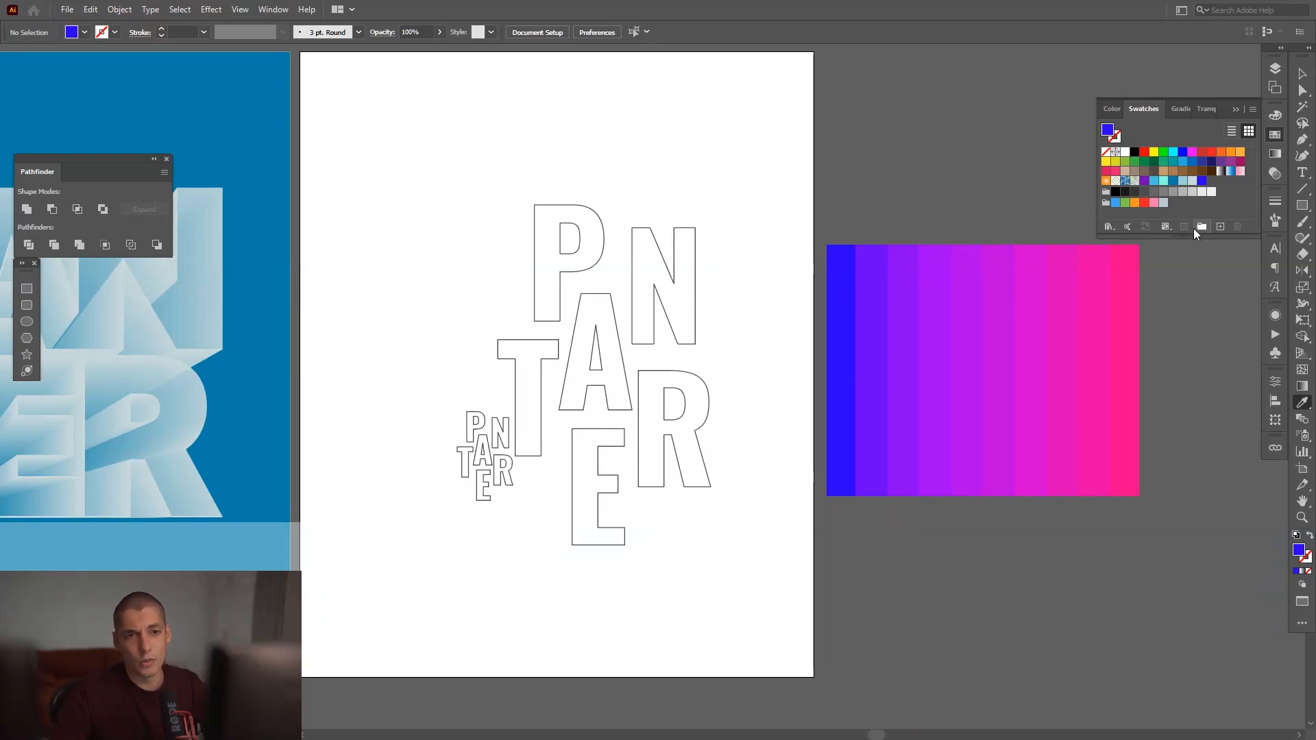
{"action": "mouse_move", "coordinate": [1202, 226]}
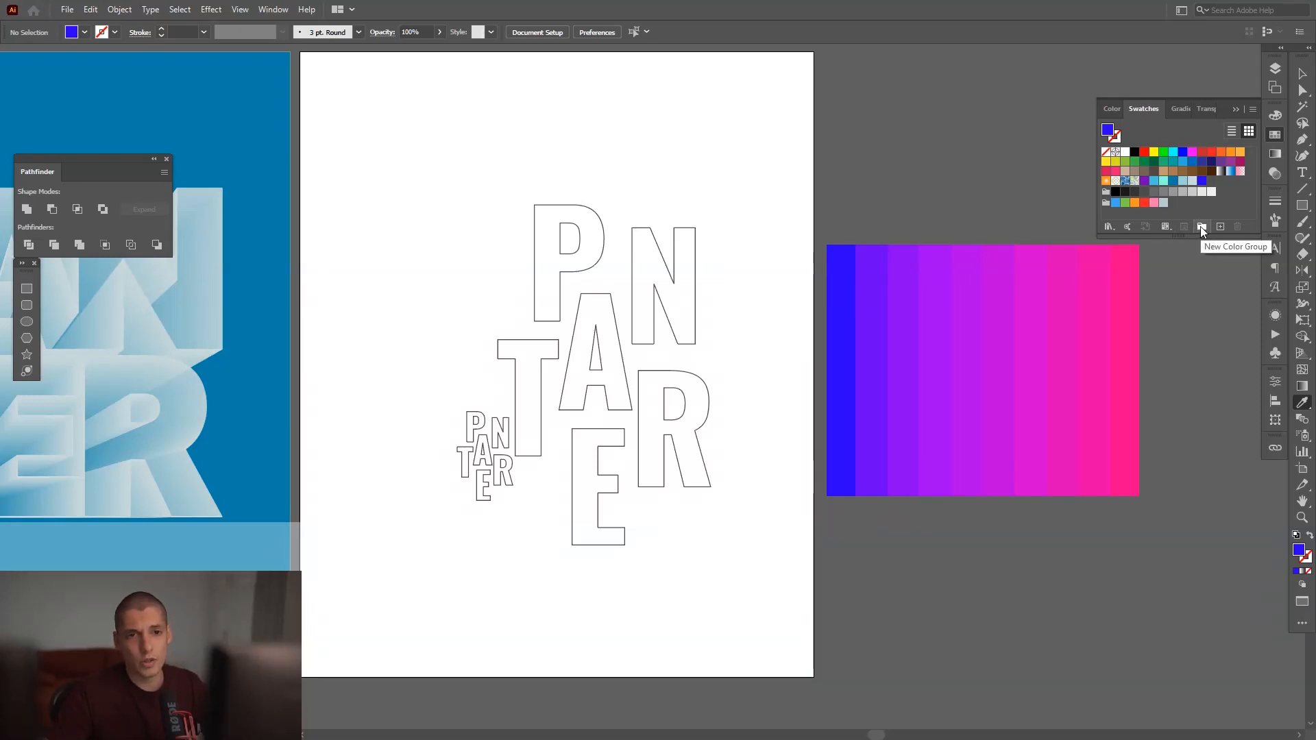
Create a new colour group named 'blue' in the Swatches panel.
{"action": "left_click", "coordinate": [1202, 226]}
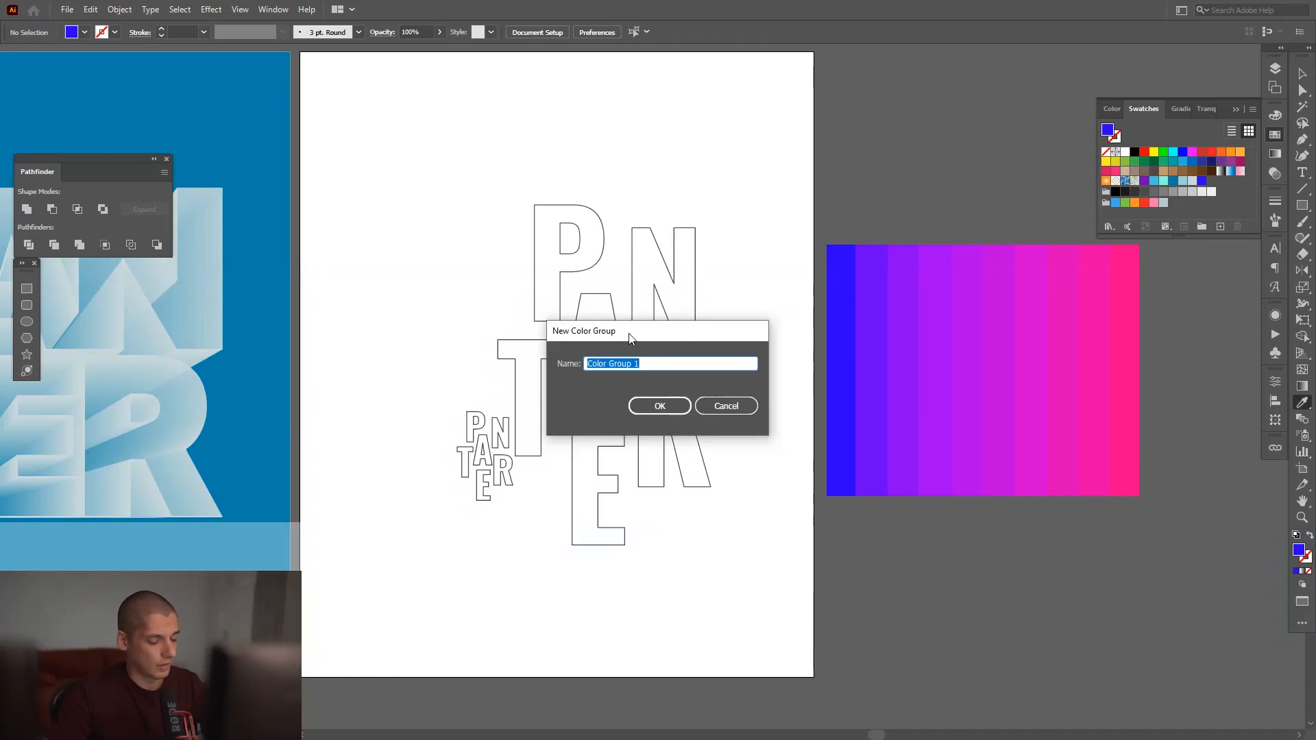
{"action": "type", "text": "blue"}
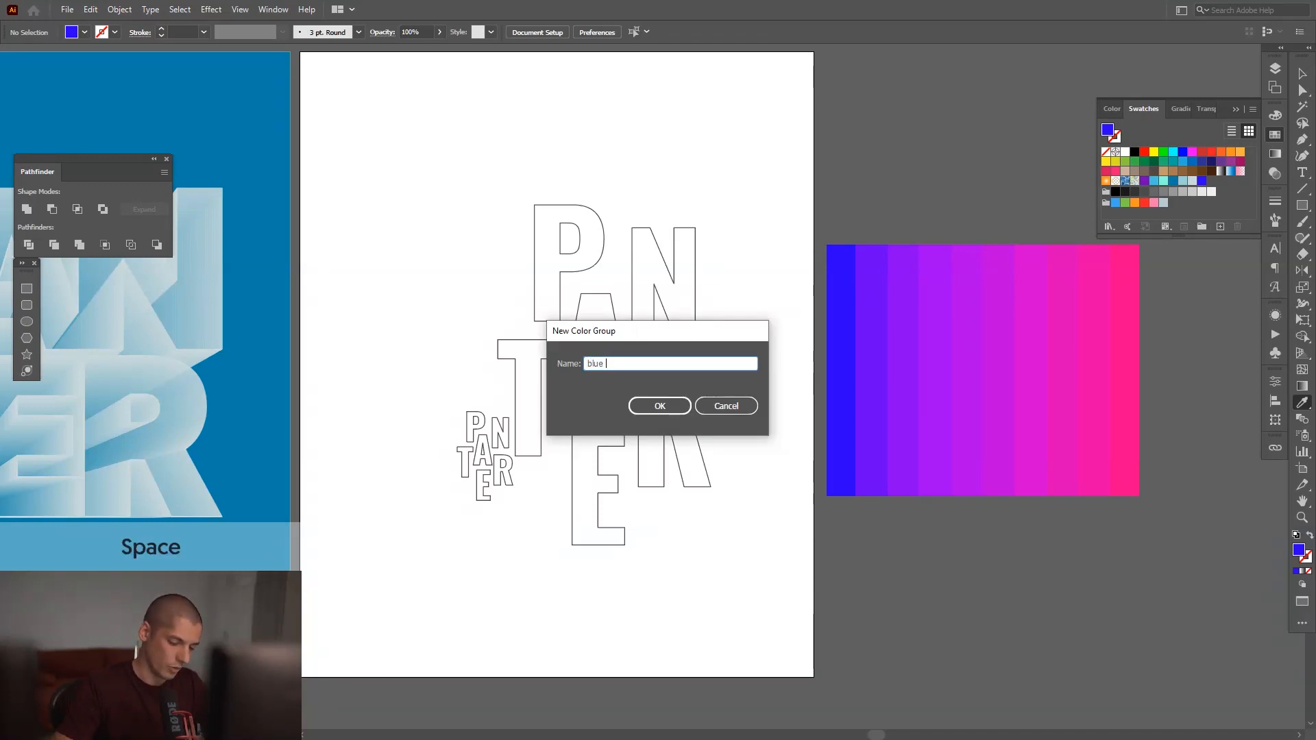
{"action": "left_click", "coordinate": [660, 406]}
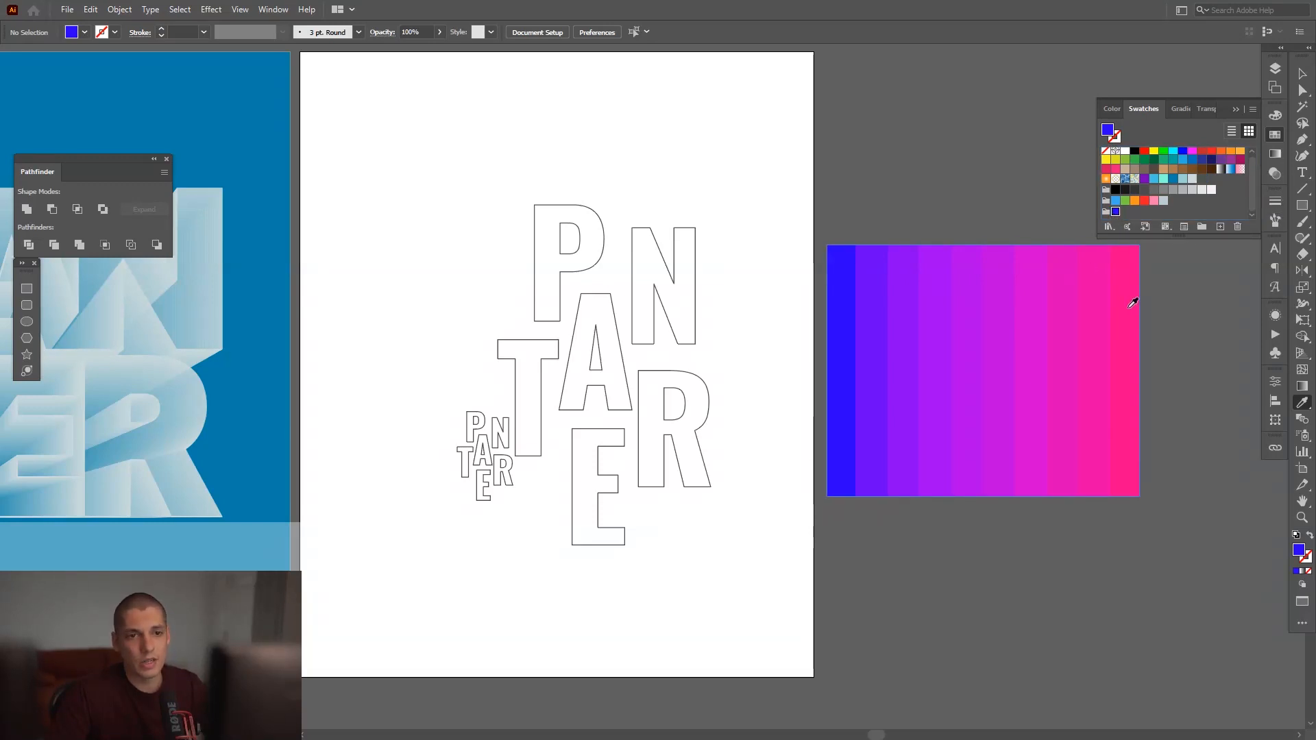
Sample the pink end of the gradient strip and save it as a new swatch.
{"action": "left_click", "coordinate": [1132, 302]}
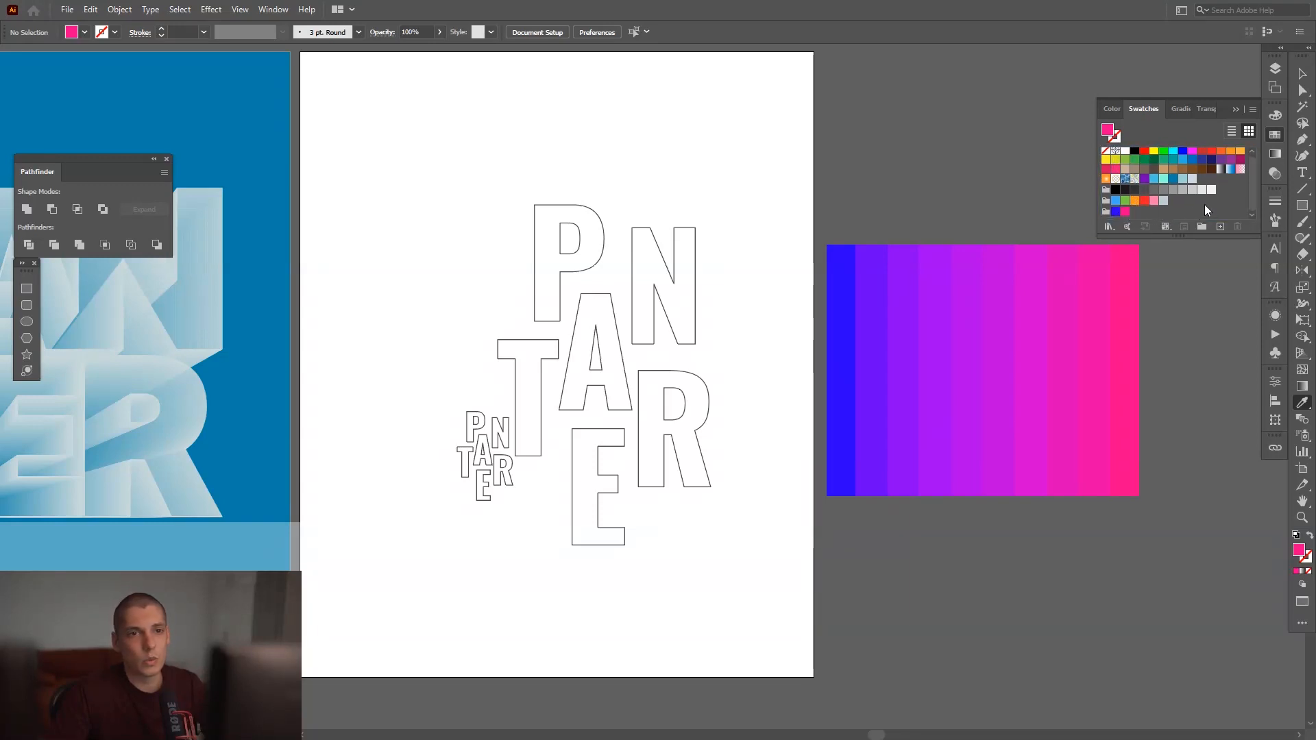
{"action": "left_click", "coordinate": [981, 369]}
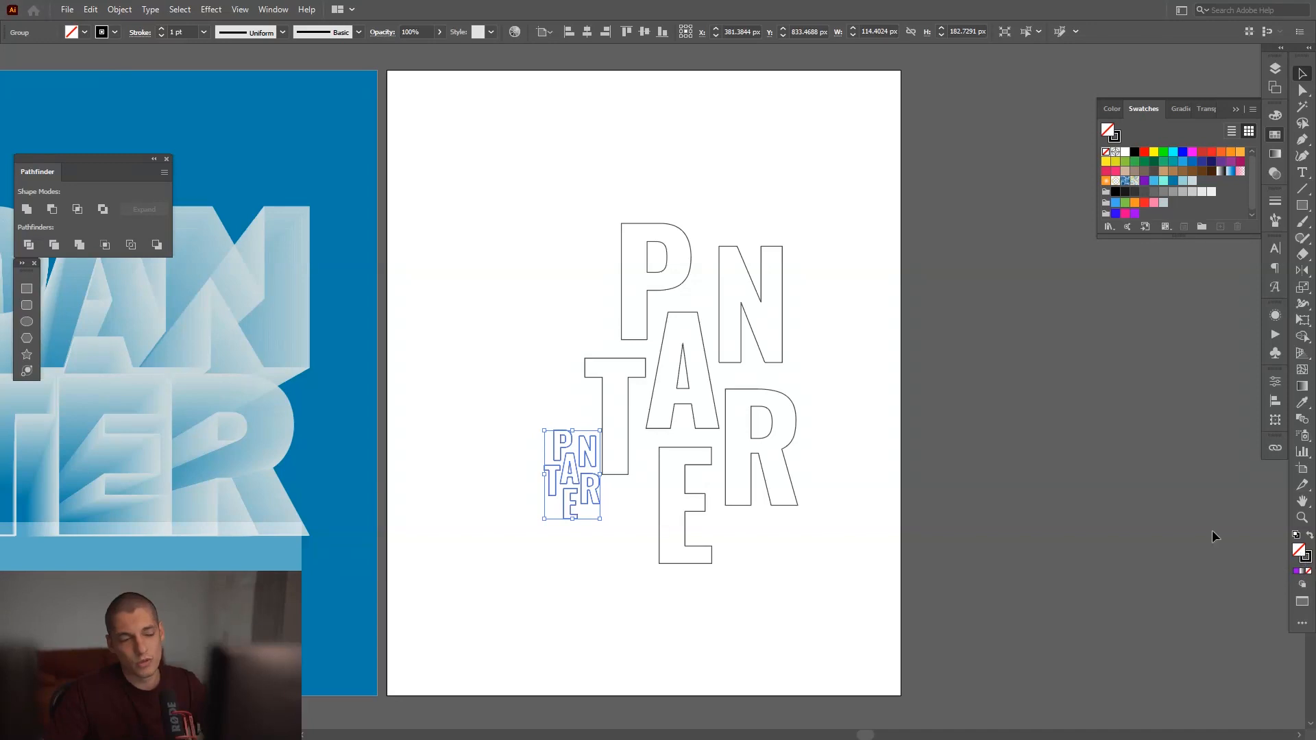
{"action": "mouse_move", "coordinate": [338, 148]}
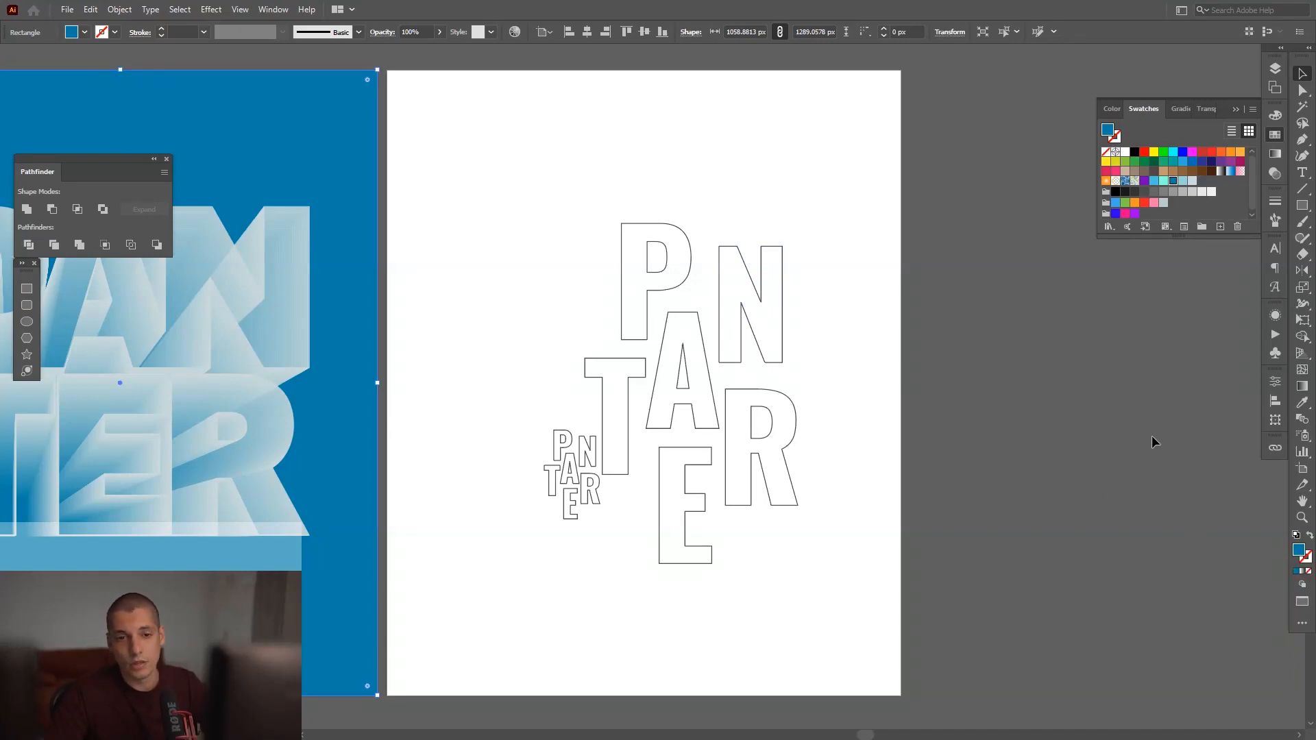
Select the small PANTER copy and give its stroke the saved blue swatch.
{"action": "left_click", "coordinate": [562, 202]}
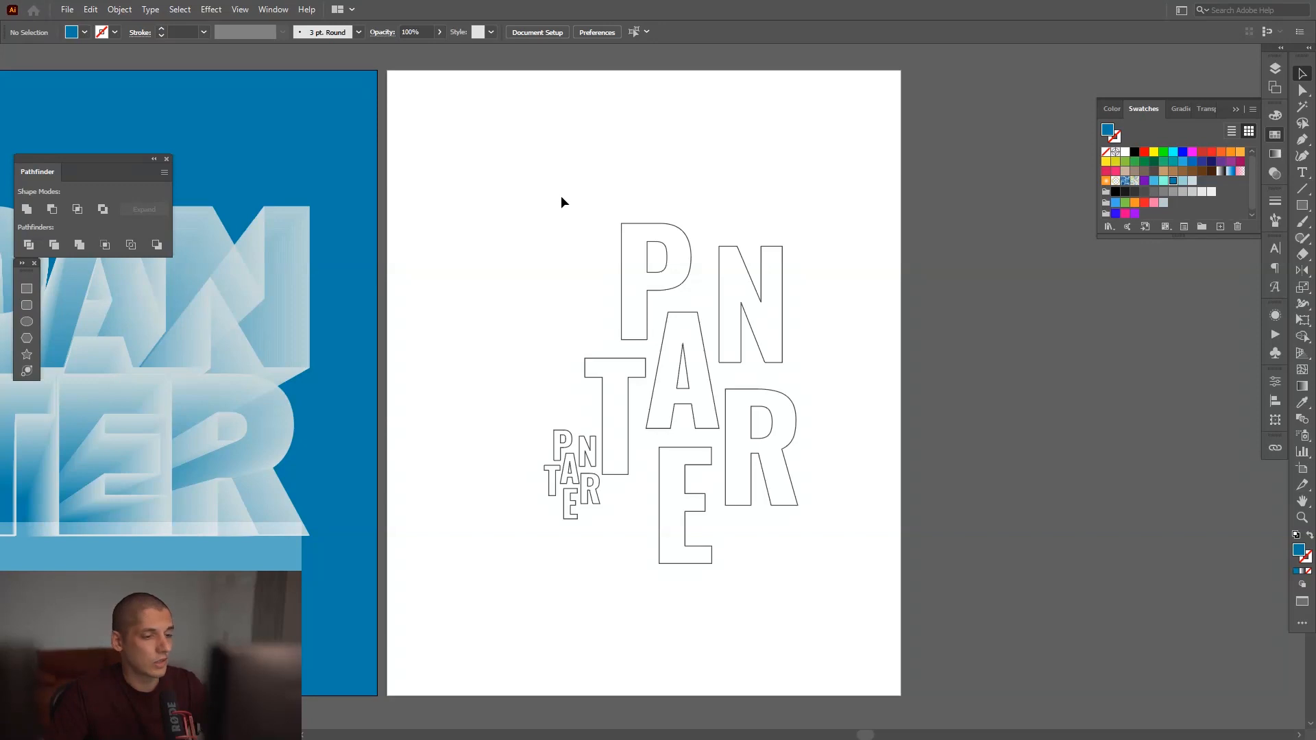
{"action": "mouse_move", "coordinate": [1299, 551]}
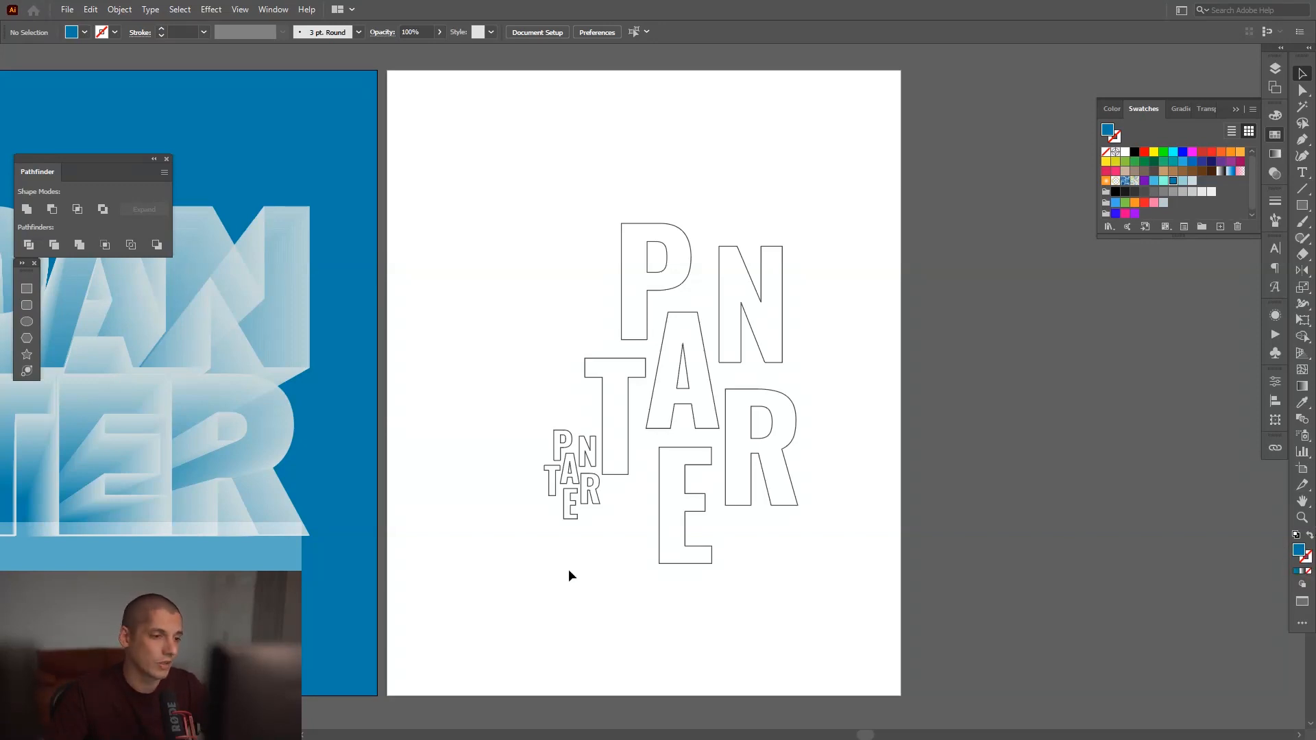
{"action": "left_click", "coordinate": [573, 471]}
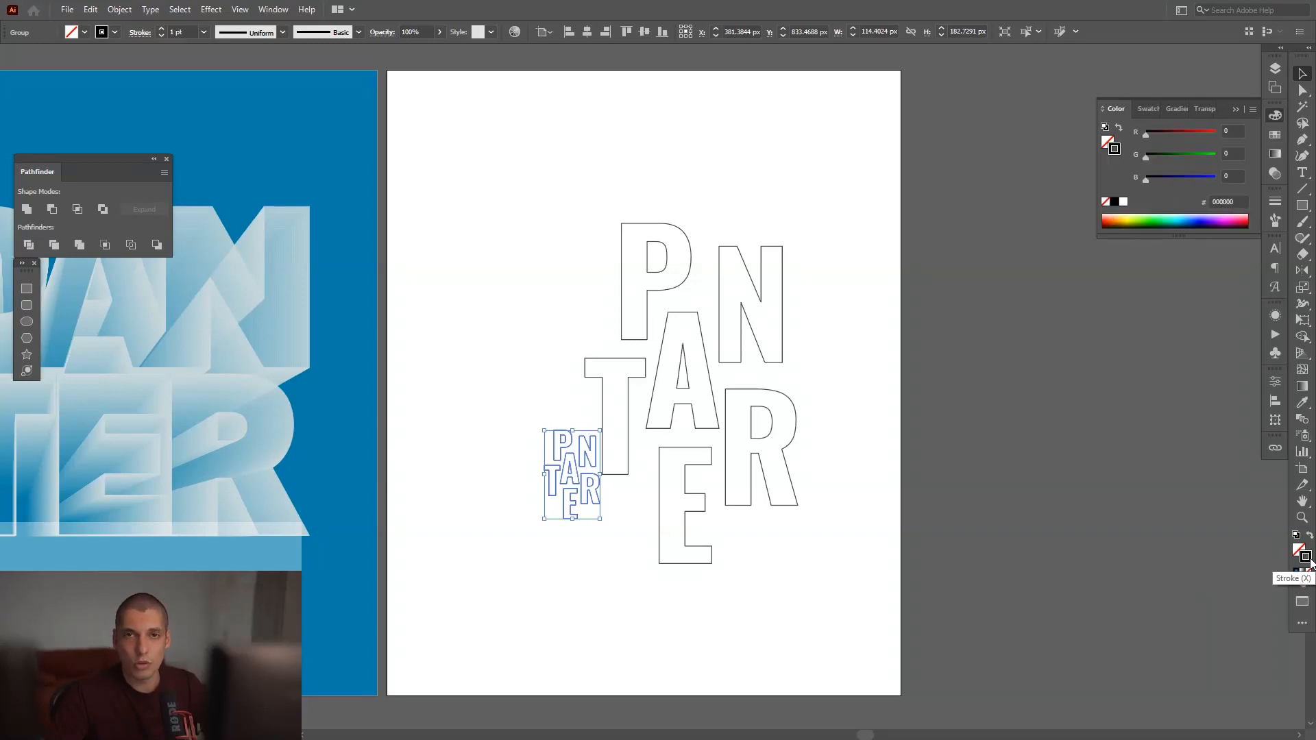
{"action": "left_click", "coordinate": [1275, 137]}
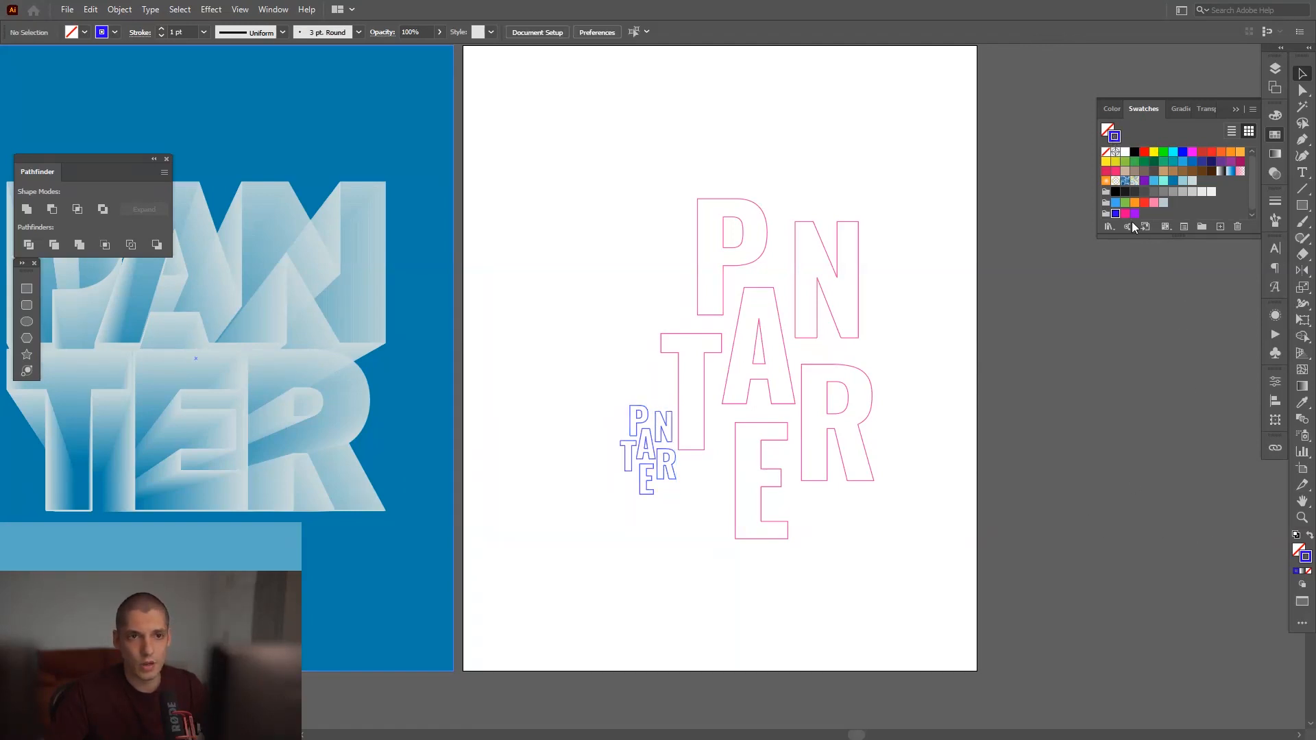
{"action": "mouse_move", "coordinate": [1302, 542]}
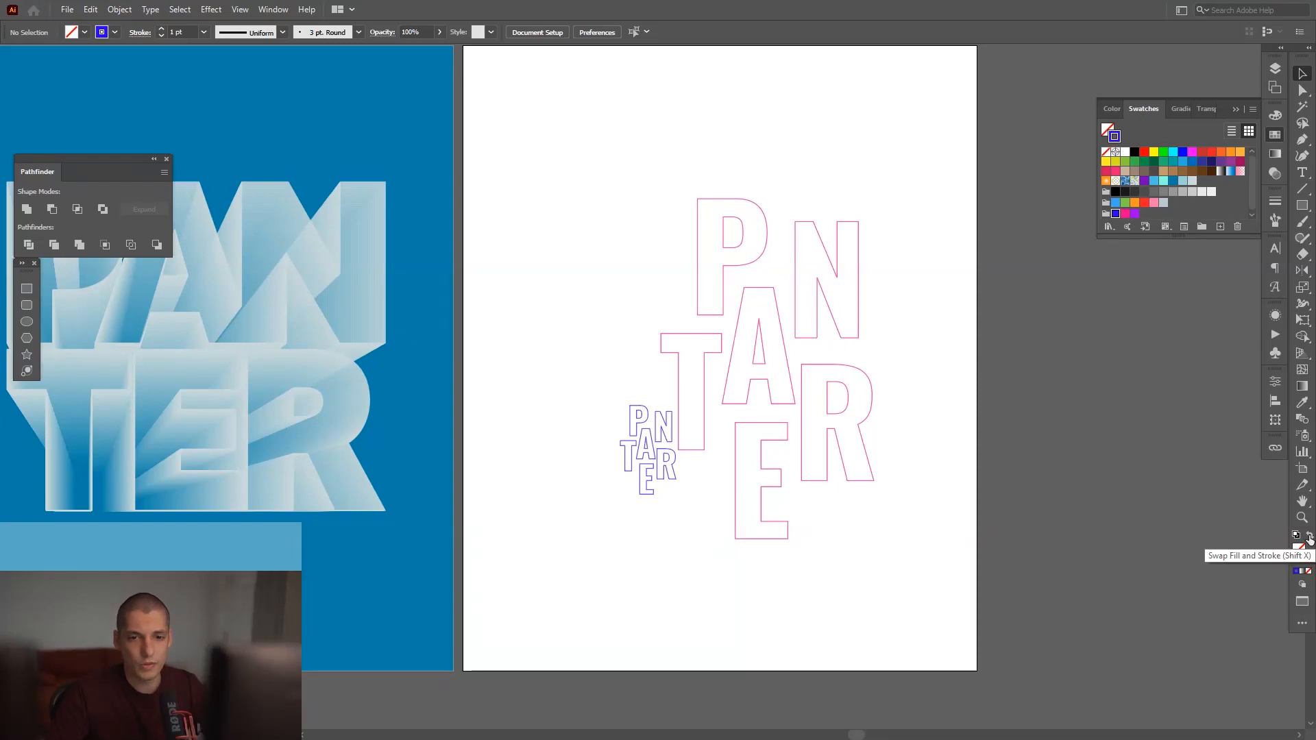
Draw a page-sized blue-filled rectangle and send it behind the letters.
{"action": "left_click", "coordinate": [1303, 537]}
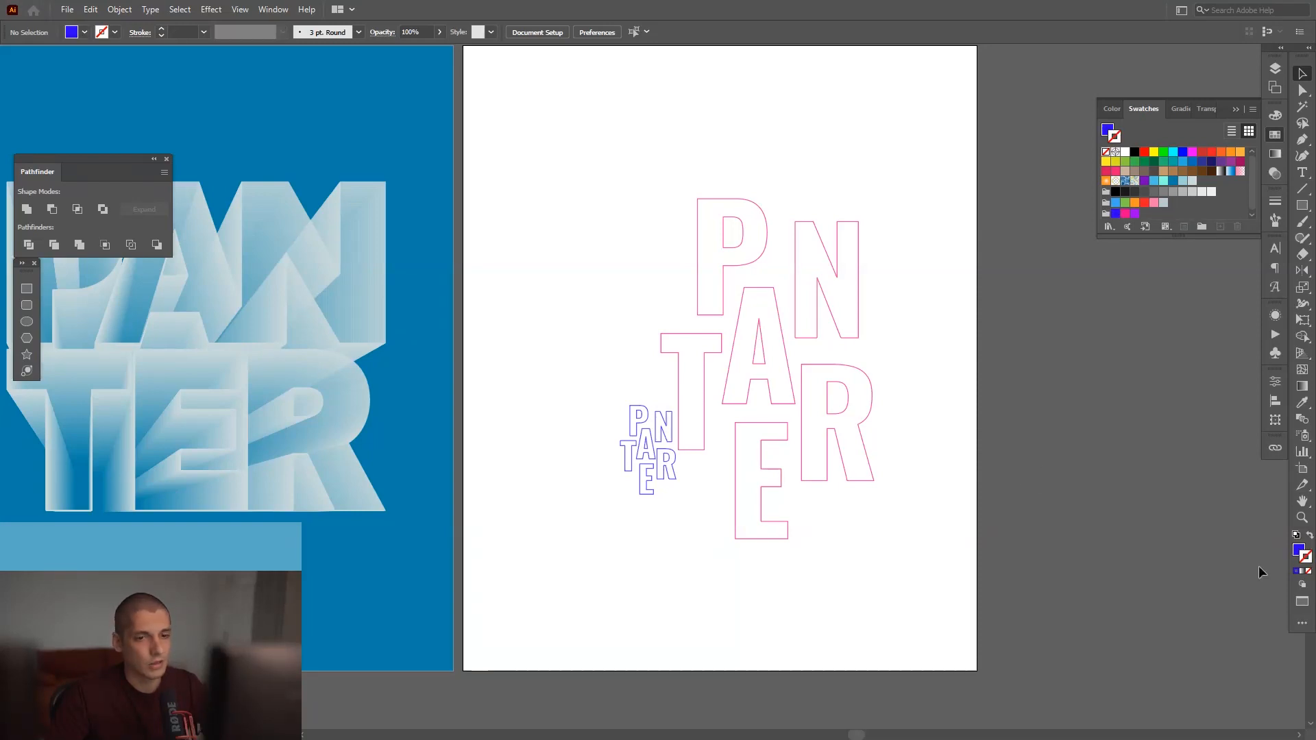
{"action": "left_click", "coordinate": [1115, 109]}
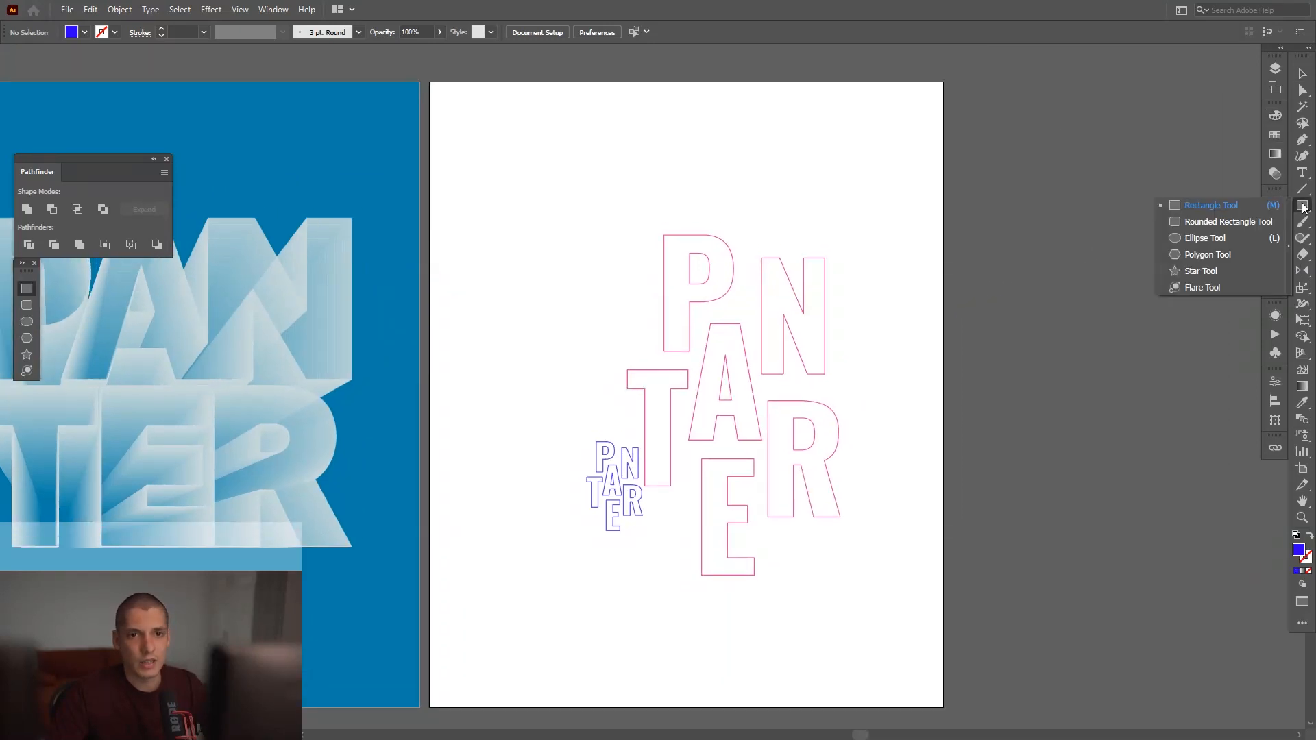
{"action": "left_click", "coordinate": [1211, 204]}
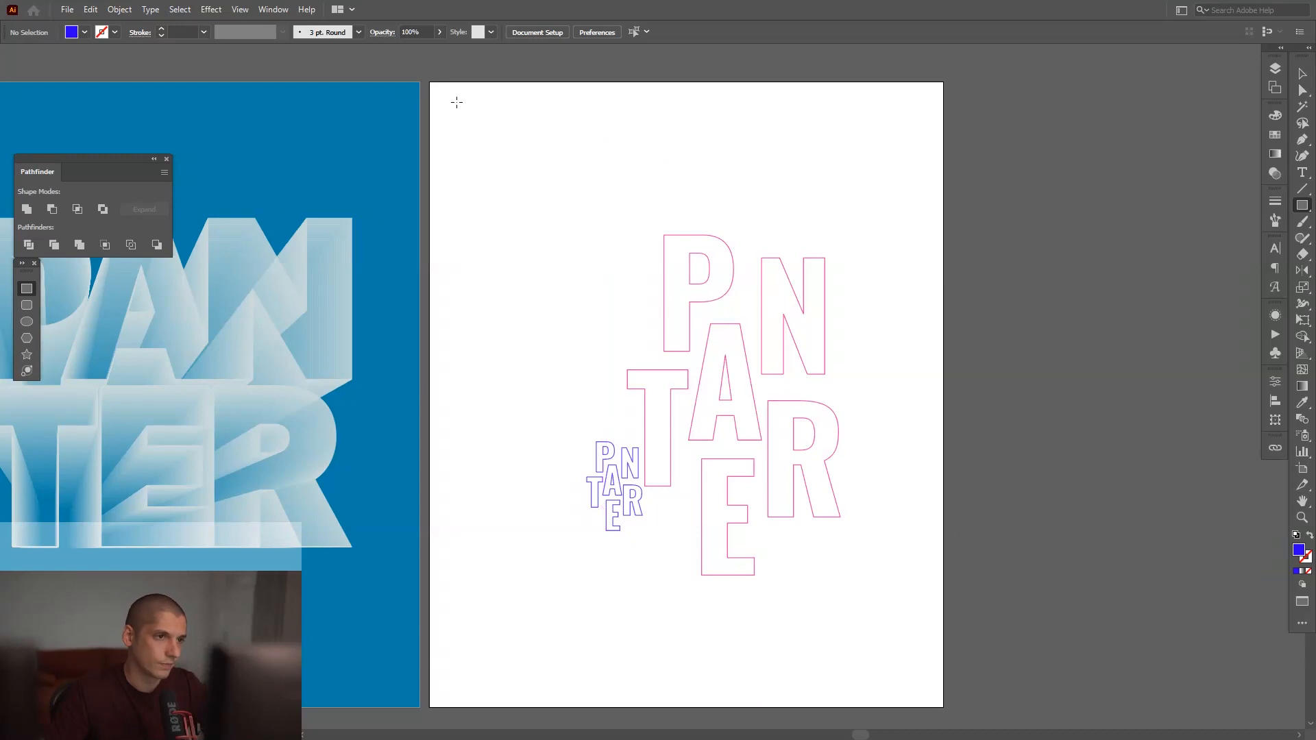
{"action": "left_click_drag", "start_coordinate": [429, 82], "coordinate": [784, 454]}
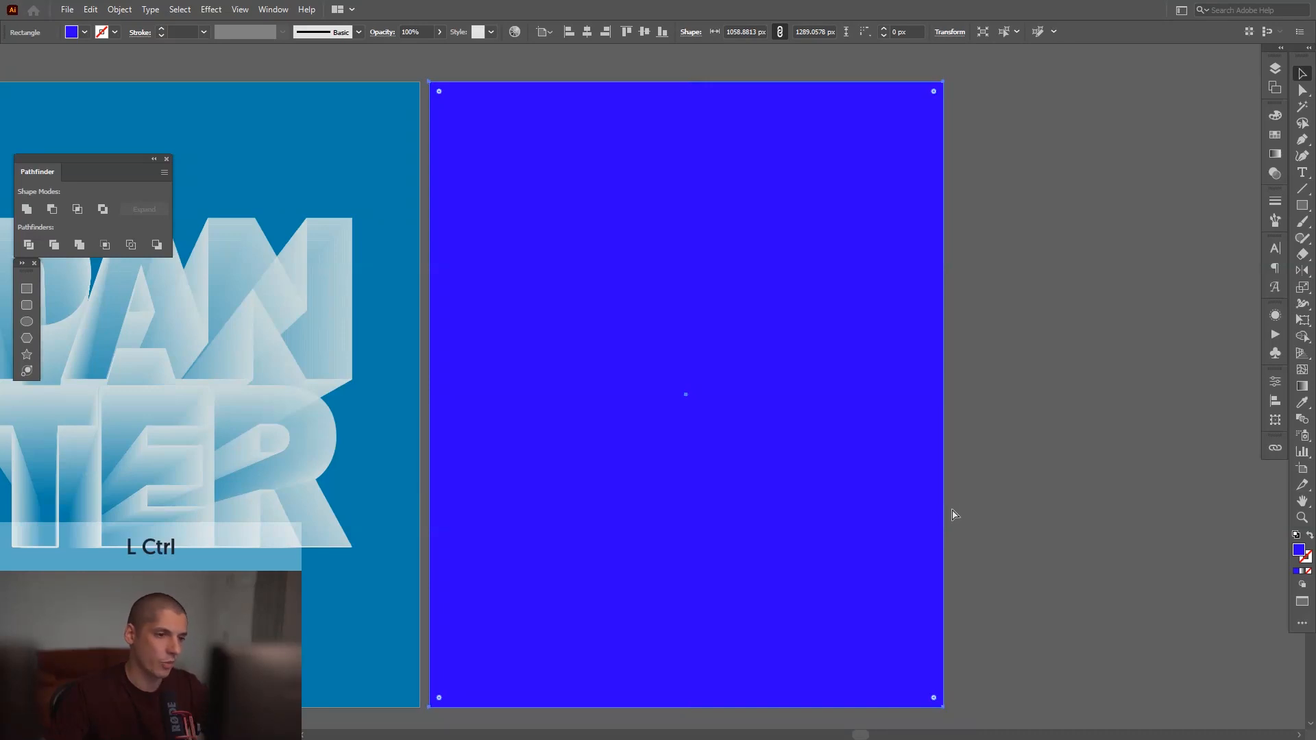
{"action": "key", "text": "shift"}
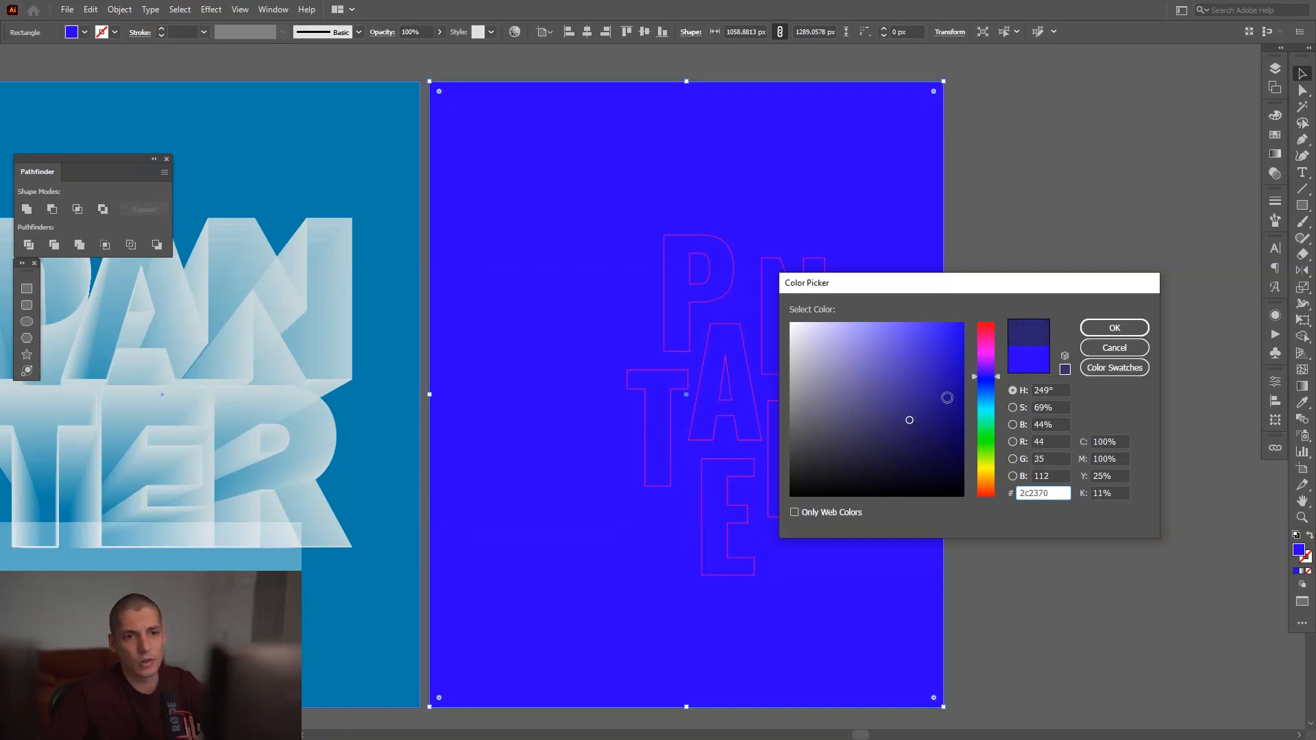
Recolour the background rectangle from bright blue to dark navy #2C2370.
{"action": "left_click", "coordinate": [1113, 327]}
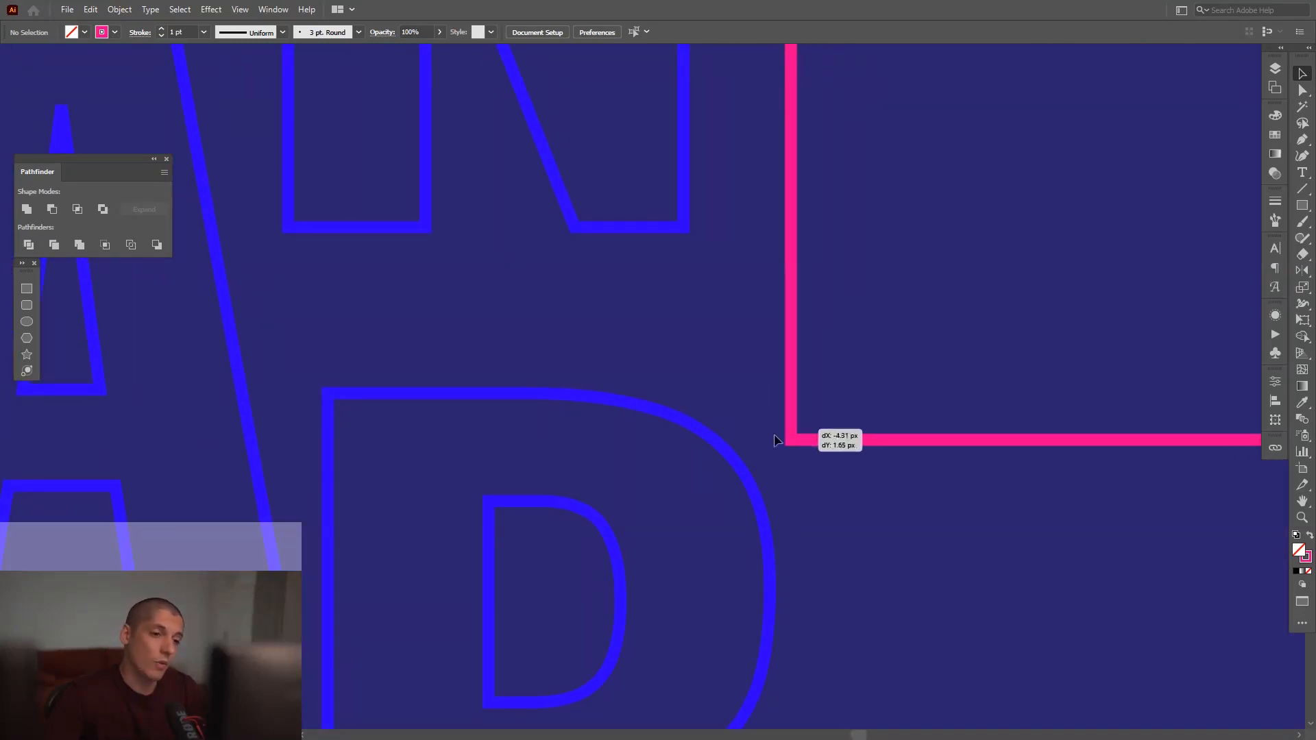
Align the large pink PANTER outlines and bring them in front of the small blue copy.
{"action": "left_click_drag", "start_coordinate": [790, 440], "coordinate": [687, 481]}
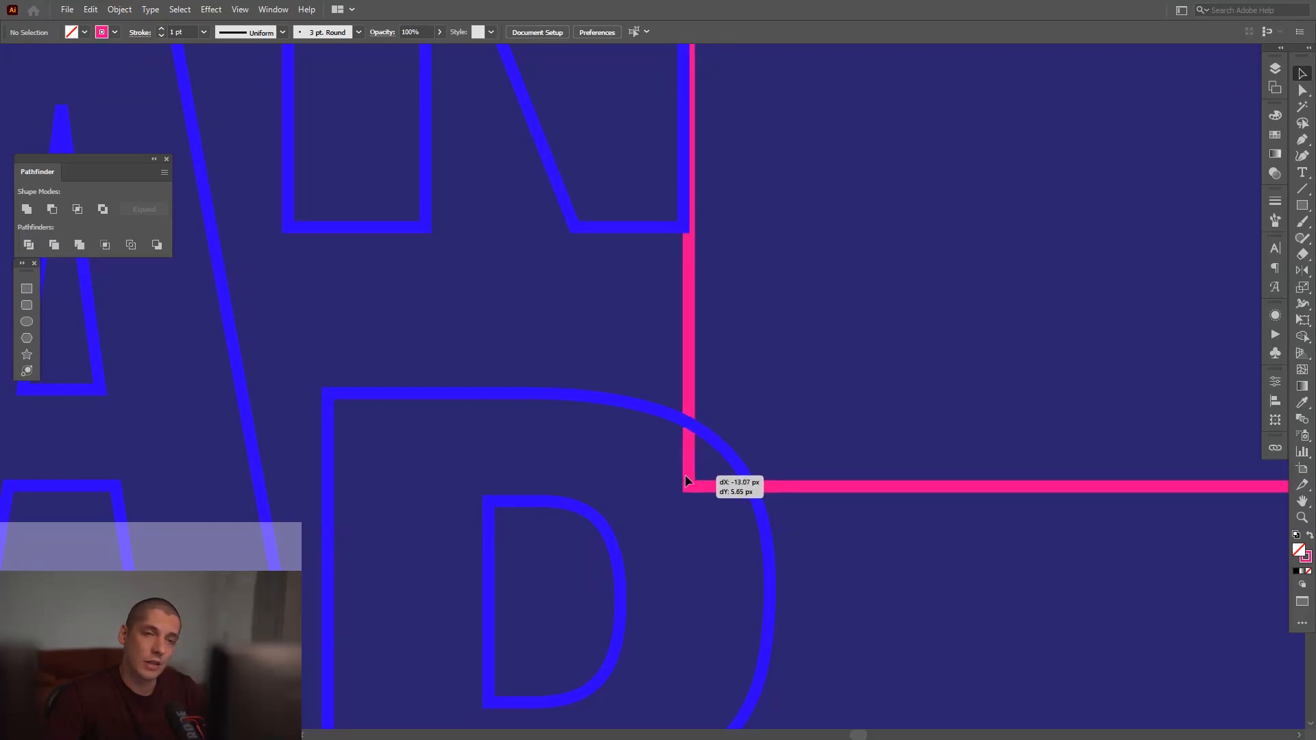
{"action": "left_click_drag", "start_coordinate": [688, 481], "coordinate": [678, 487]}
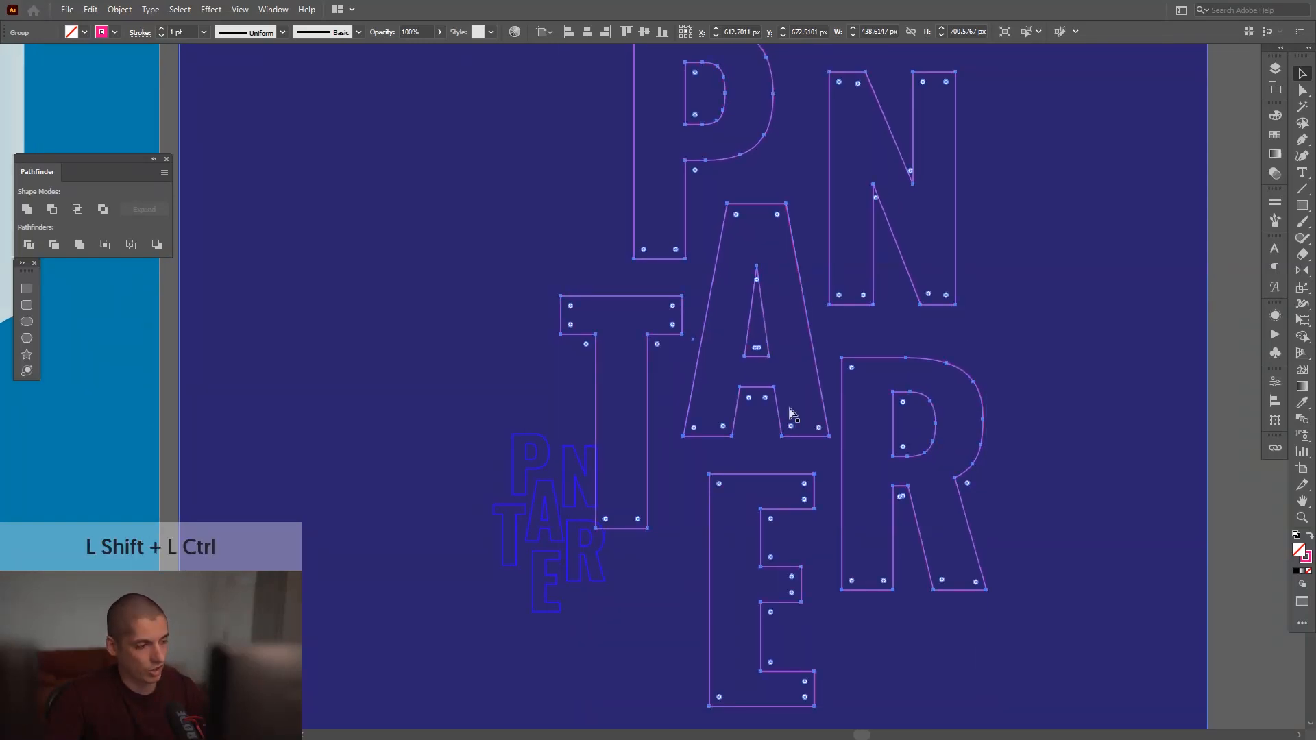
{"action": "key", "text": "]"}
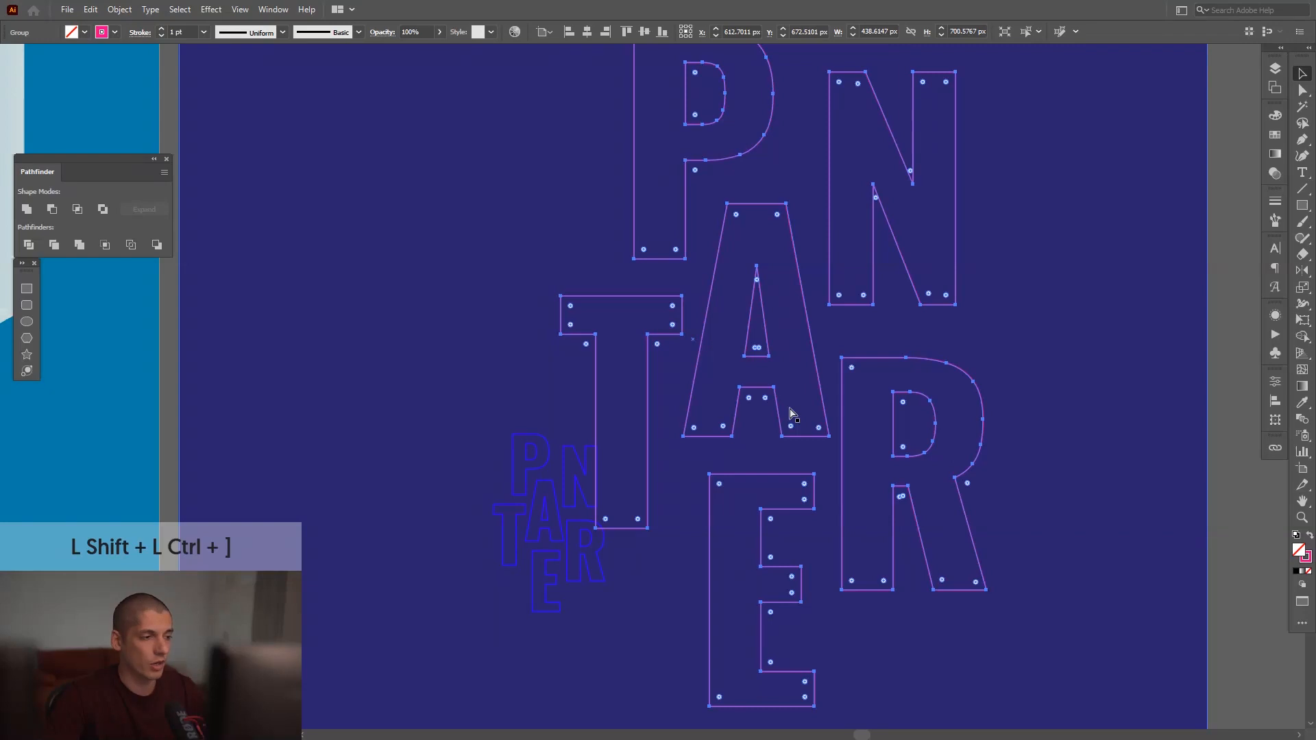
{"action": "key", "text": "space"}
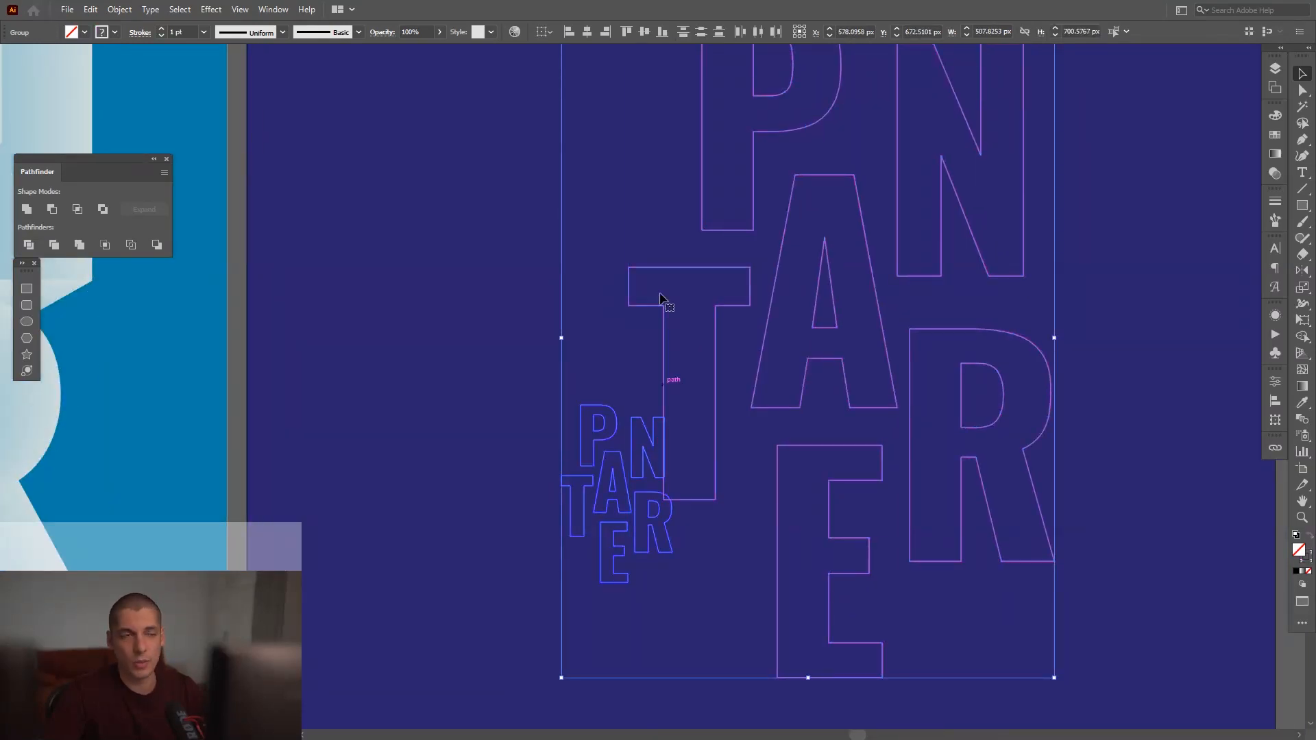
Blend the small and large PANTER groups using Specified Steps 600 for a solid pink-to-blue extrusion.
{"action": "left_click", "coordinate": [117, 9]}
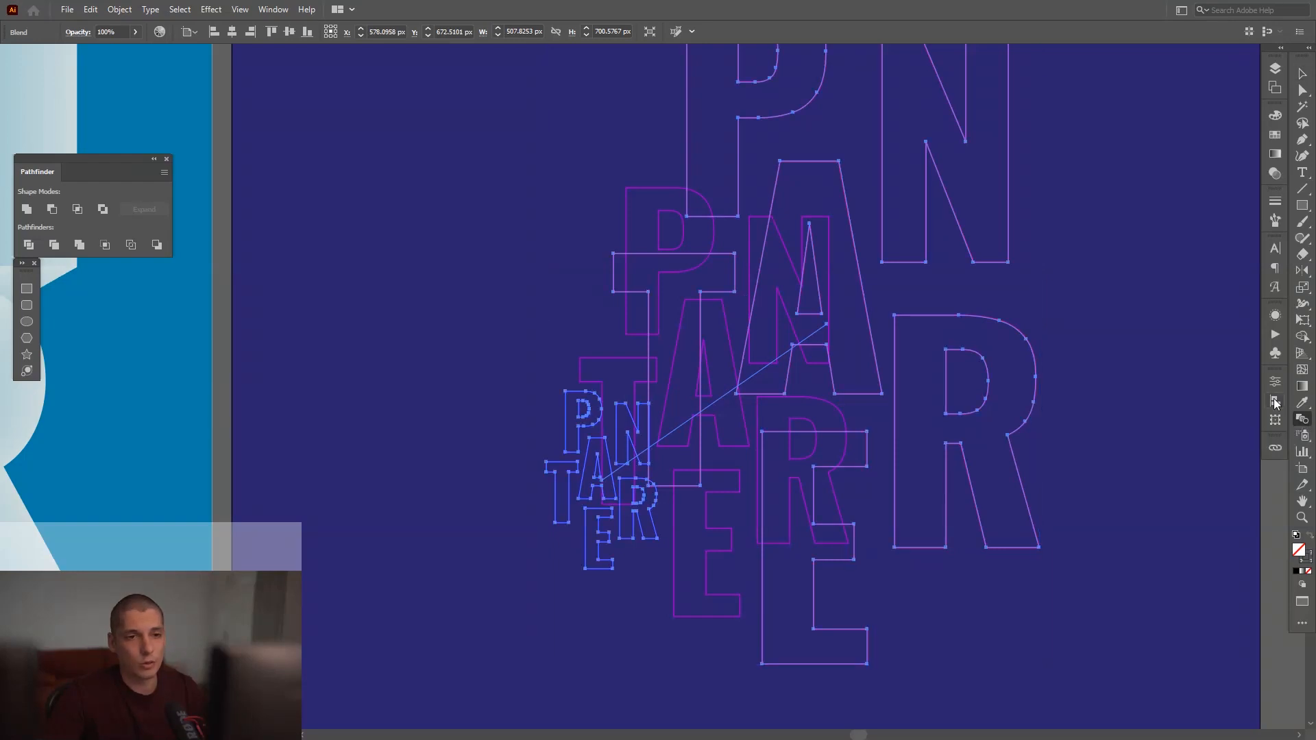
{"action": "left_click", "coordinate": [1081, 167]}
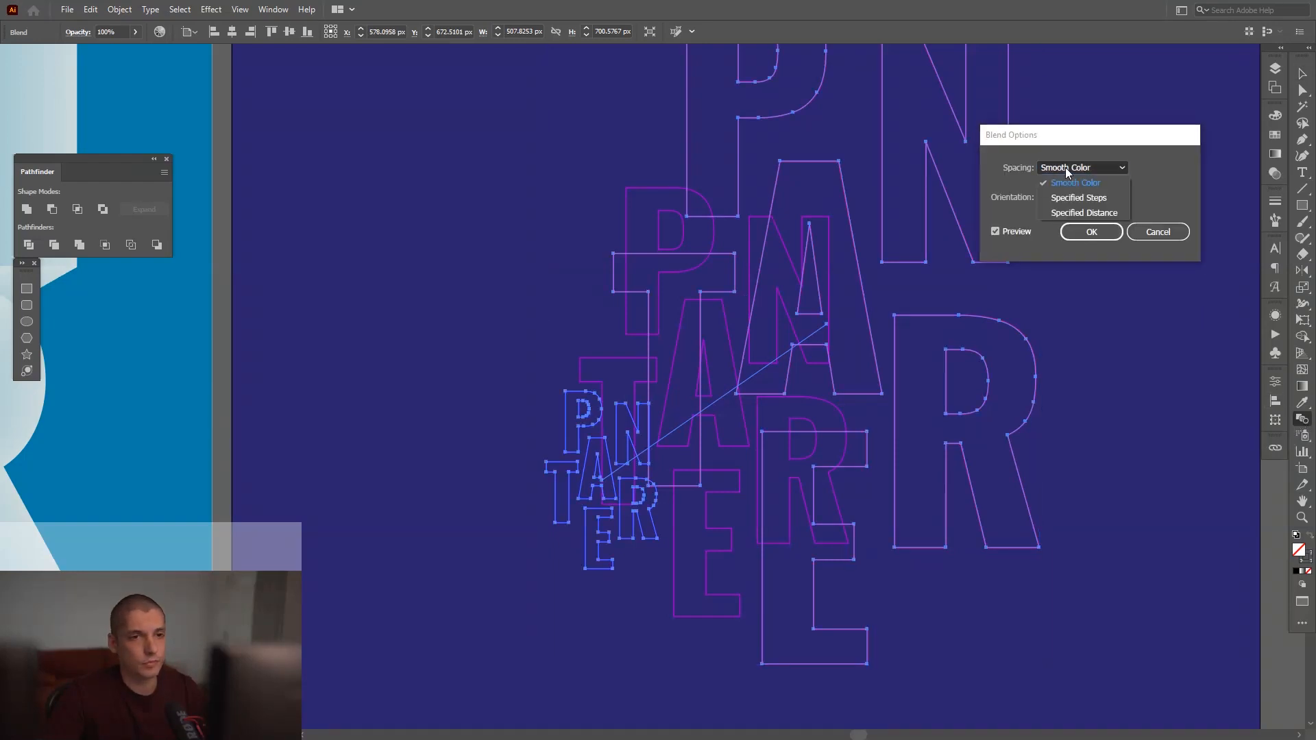
{"action": "left_click", "coordinate": [1079, 197]}
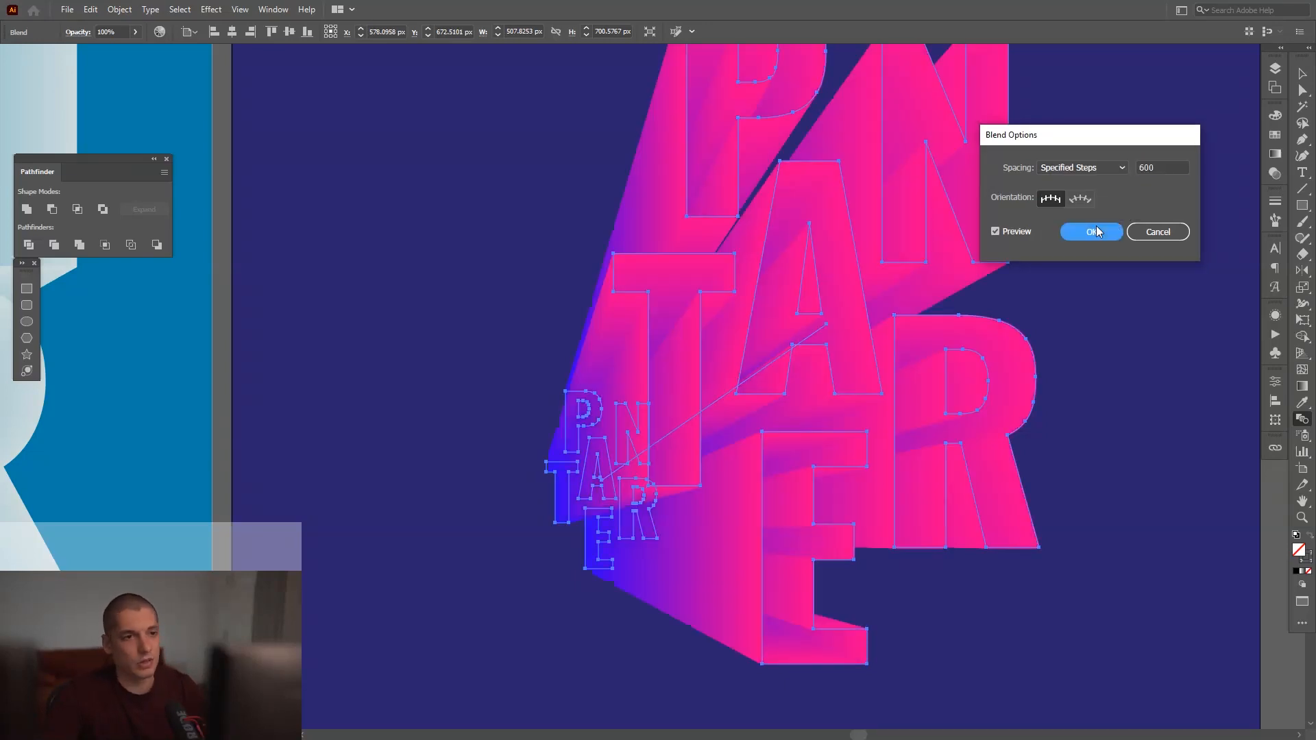
{"action": "left_click", "coordinate": [1090, 232]}
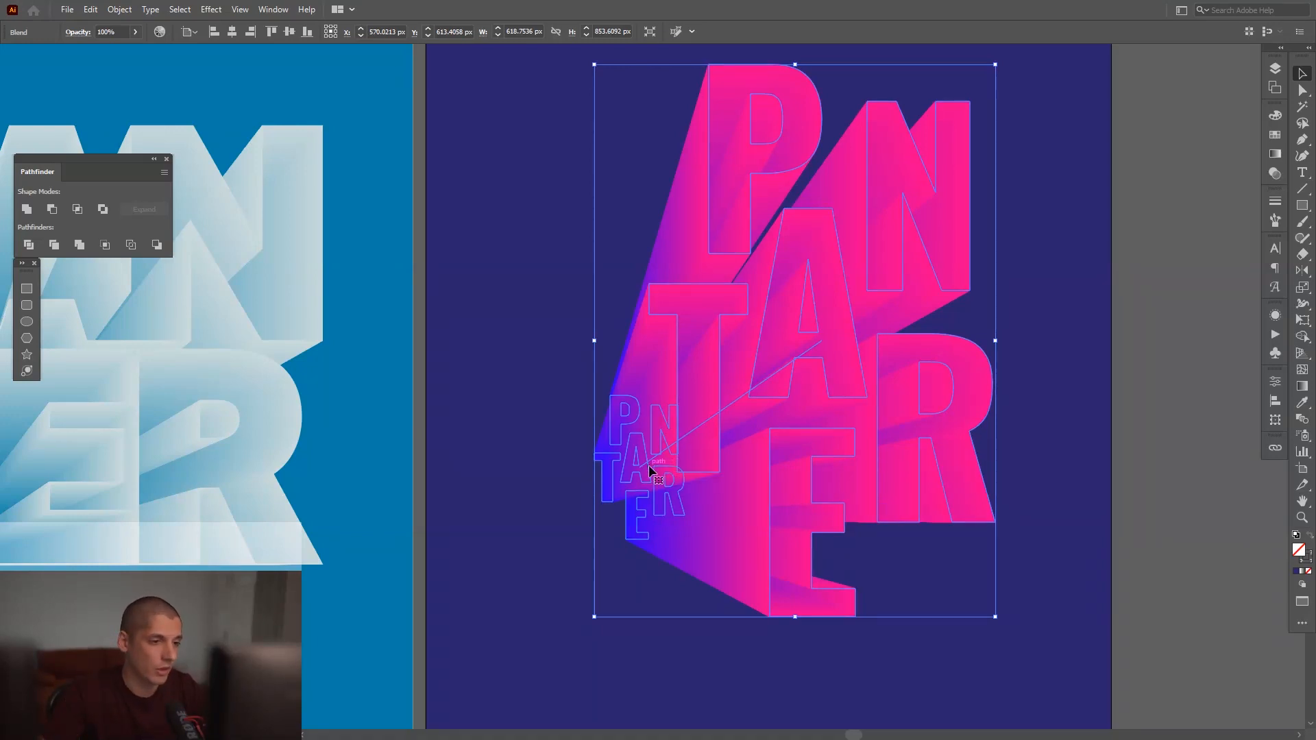
Move the blend's small back PANTER copy up-left so the extrusion sits shorter behind the letters.
{"action": "left_click", "coordinate": [650, 466]}
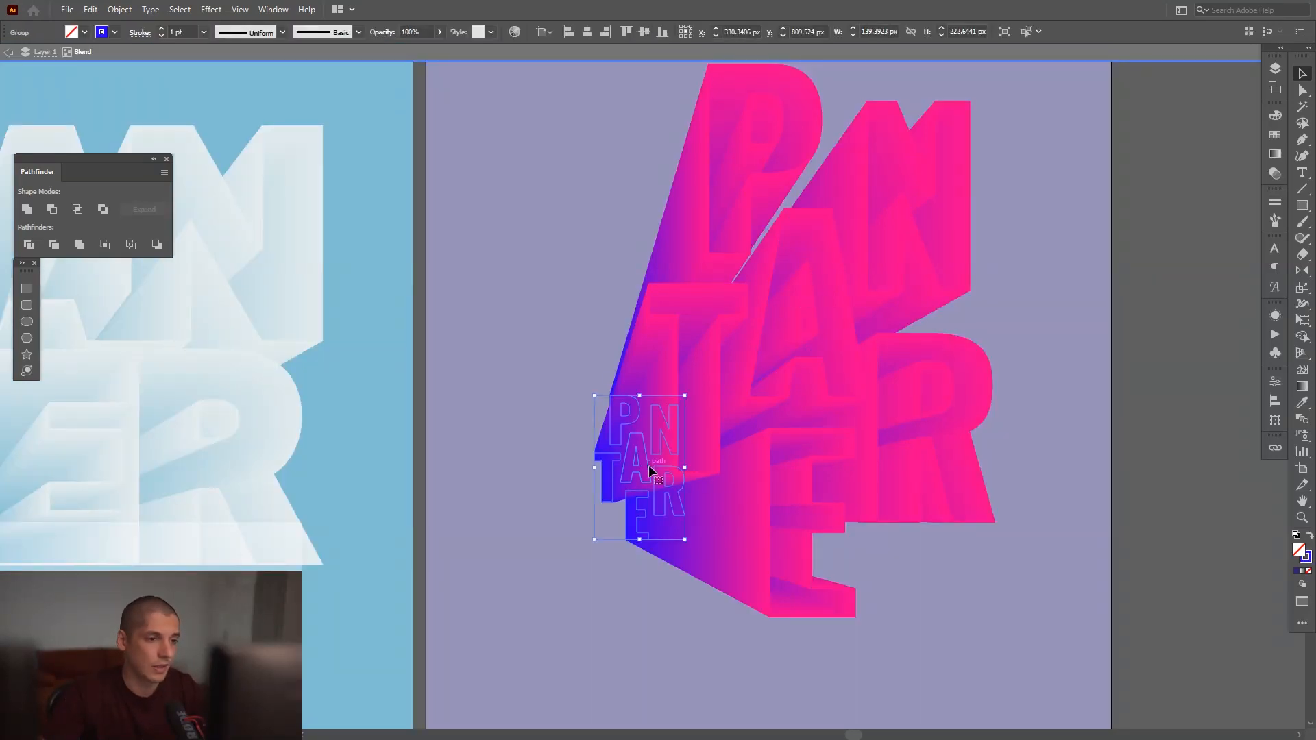
{"action": "left_click_drag", "start_coordinate": [656, 466], "coordinate": [570, 315]}
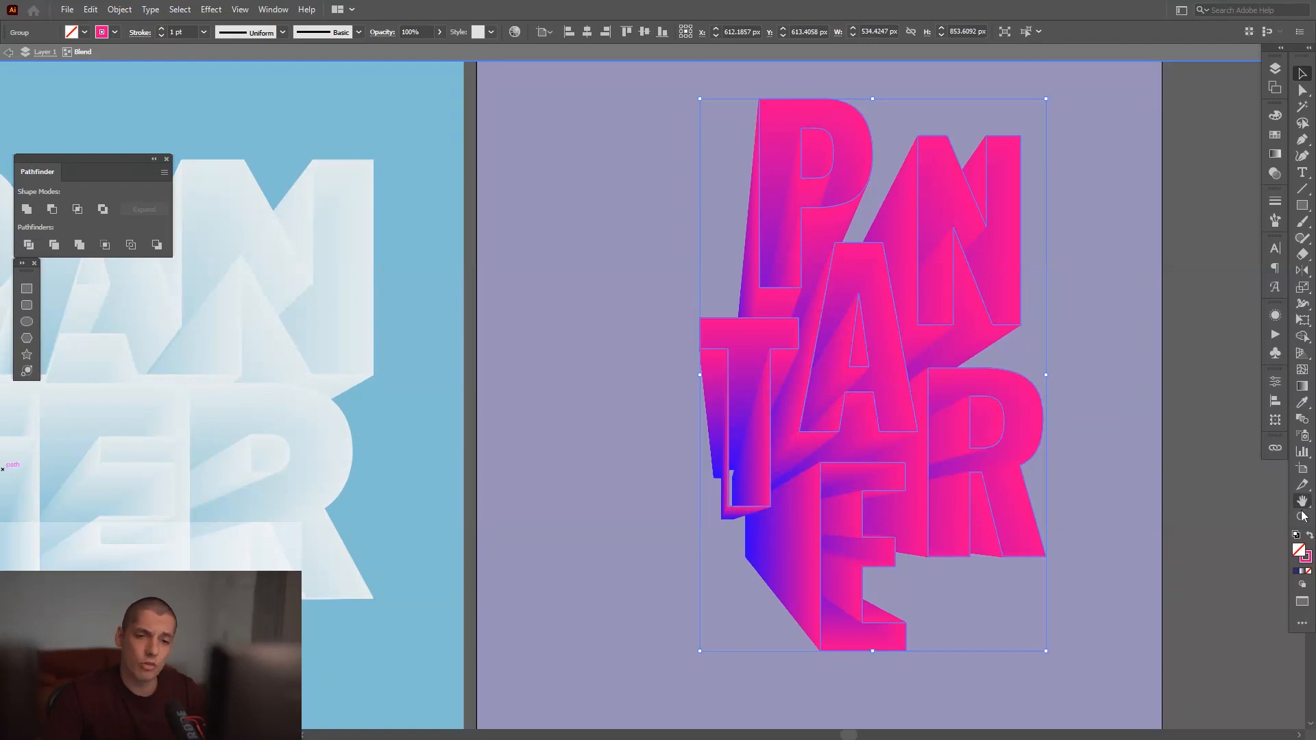
{"action": "mouse_move", "coordinate": [1302, 554]}
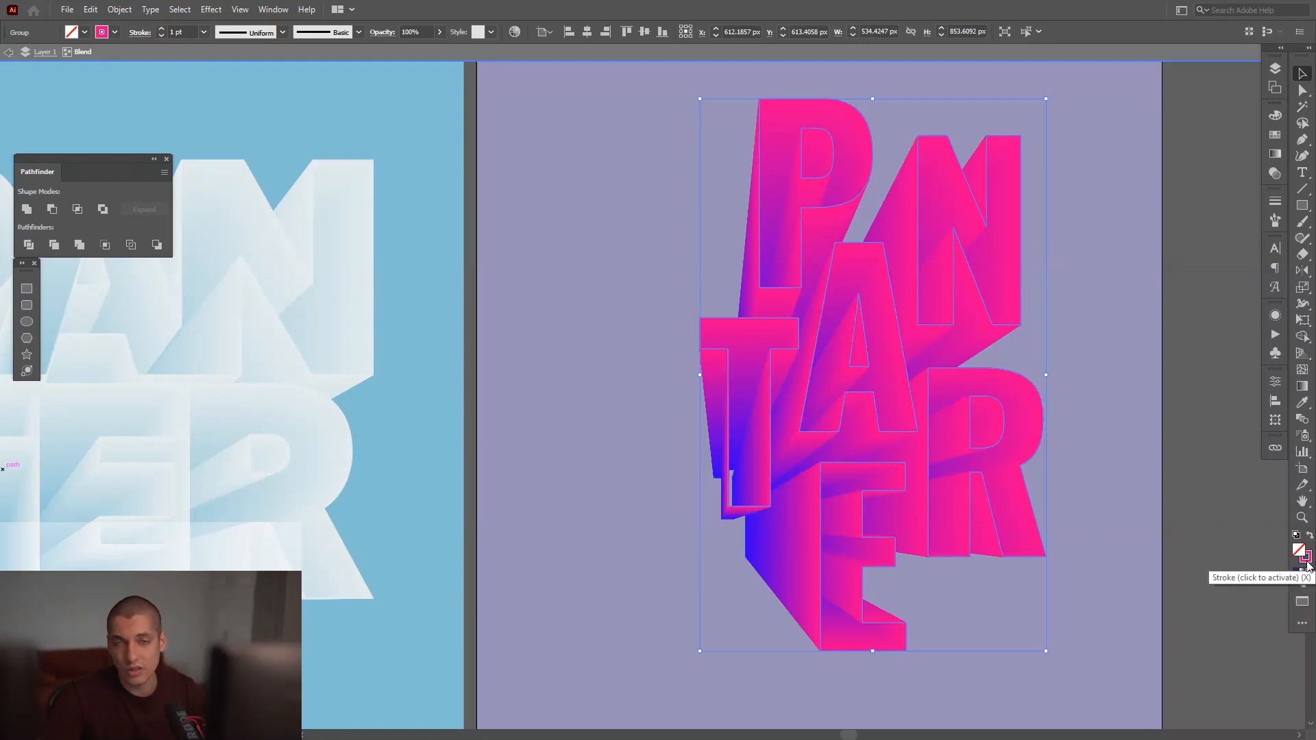